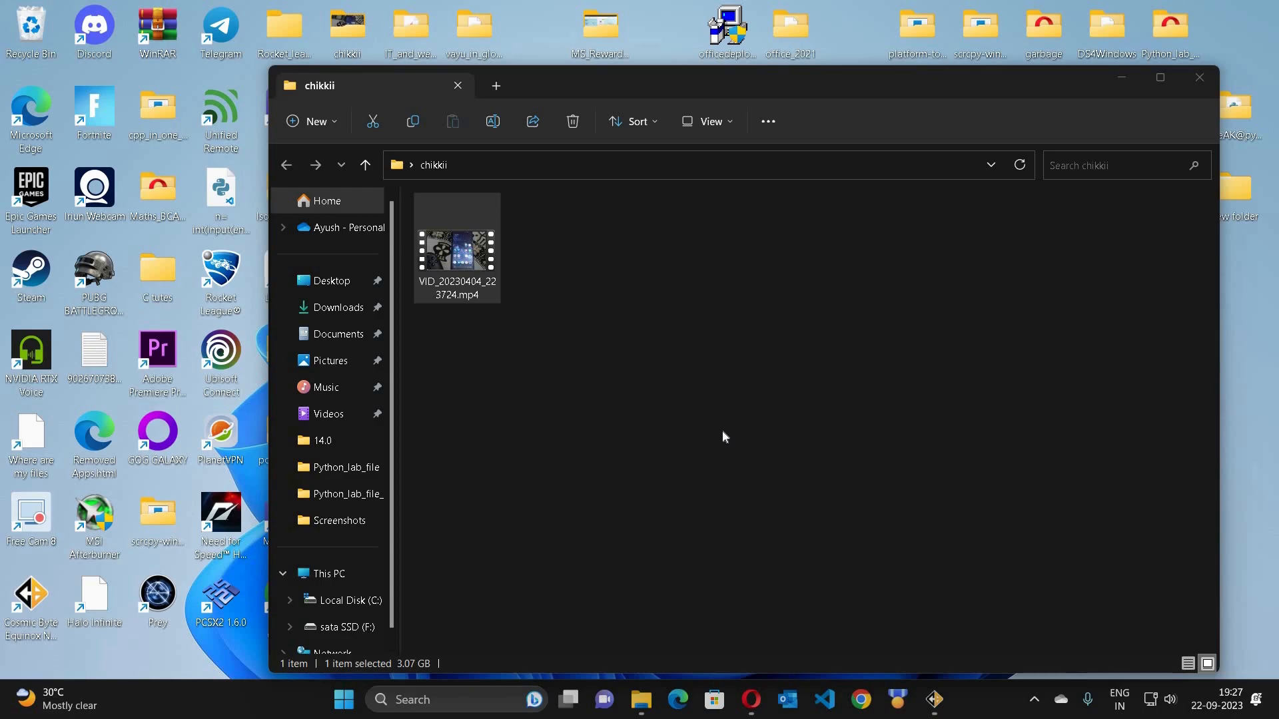
{"action": "mouse_move", "coordinate": [837, 425]}
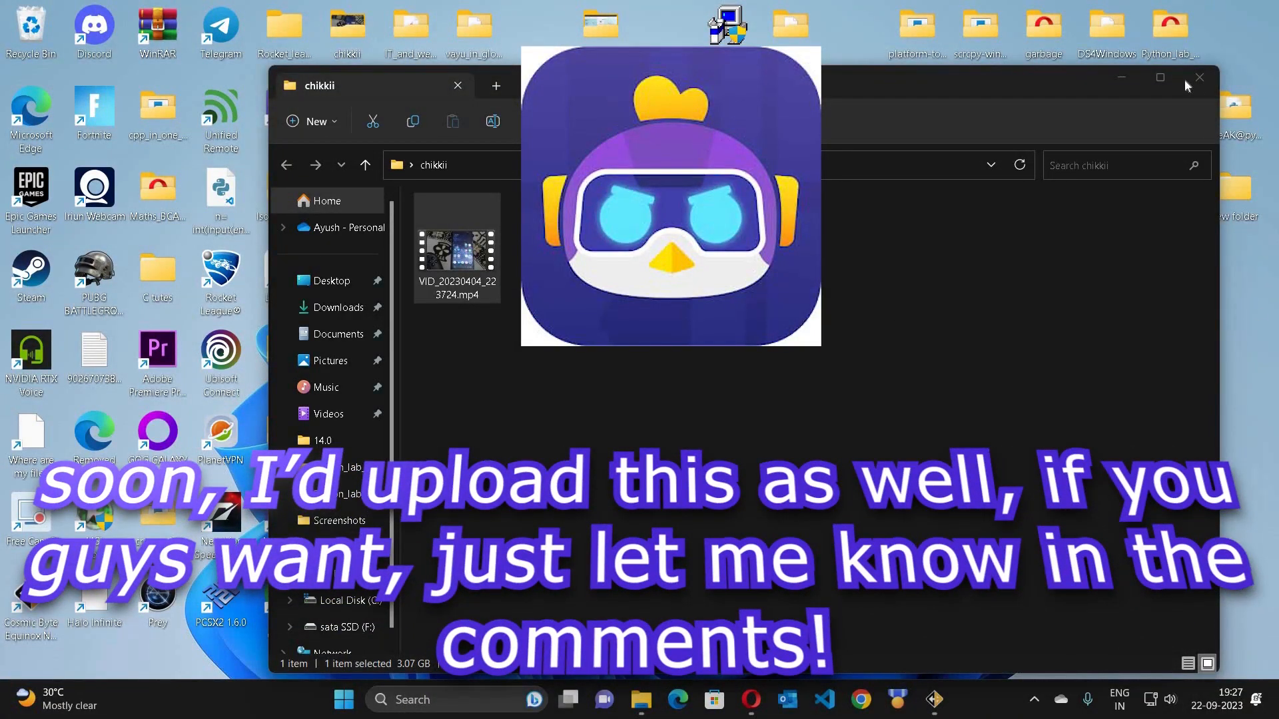
Step: Close the chikkii folder window so the desktop is visible
{"action": "left_click", "coordinate": [1199, 78]}
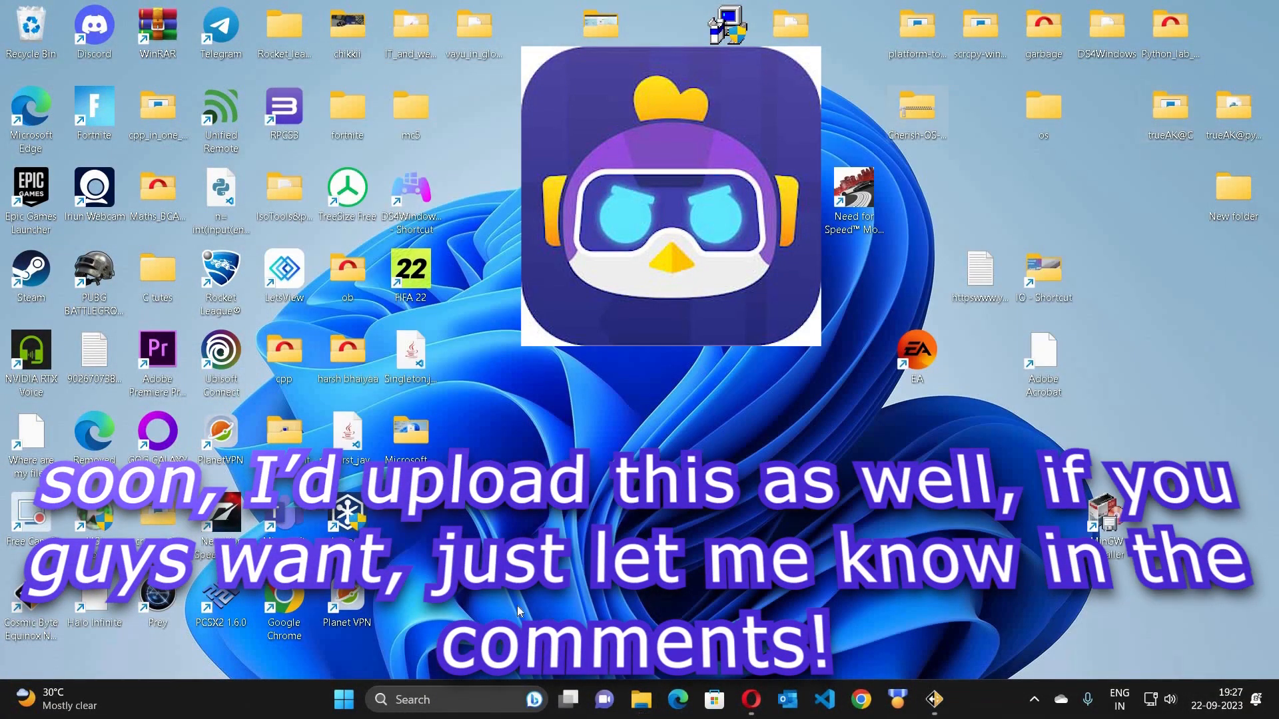
Step: Browse to Downloads and launch PXL_20230922_185601953.mp4, starting Premiere Pro
{"action": "left_click", "coordinate": [642, 718]}
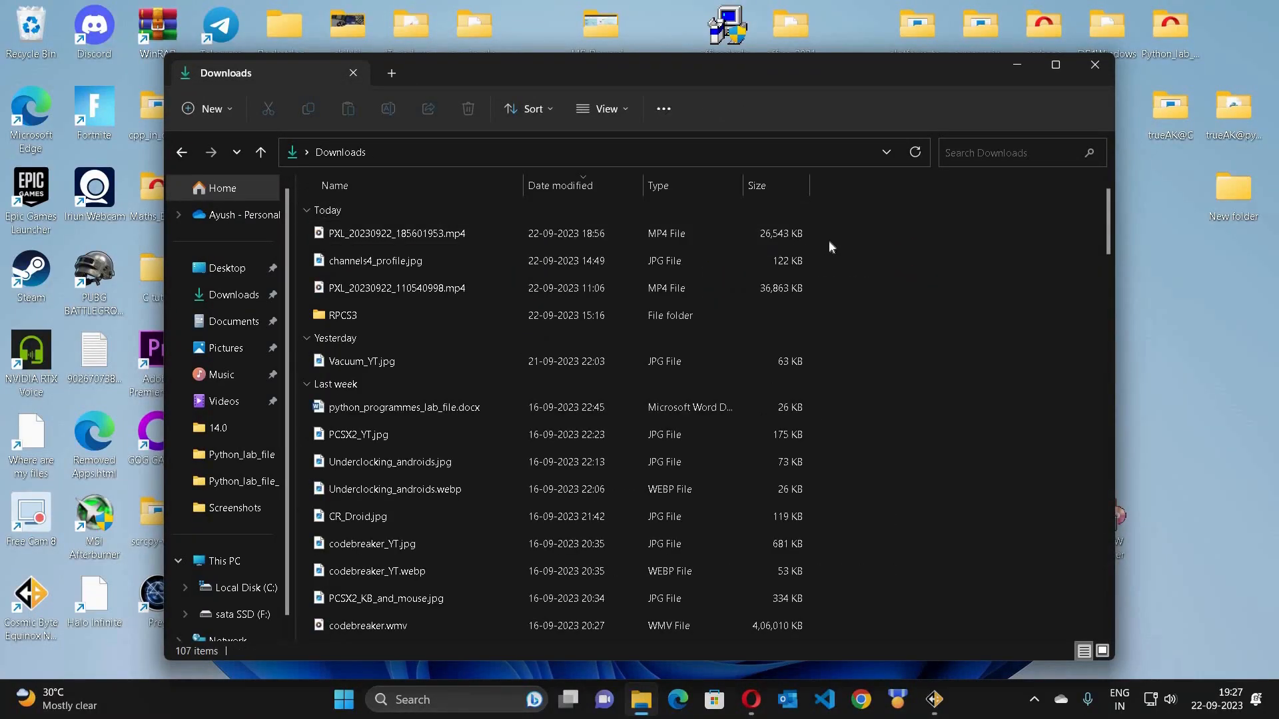
{"action": "left_click", "coordinate": [397, 233]}
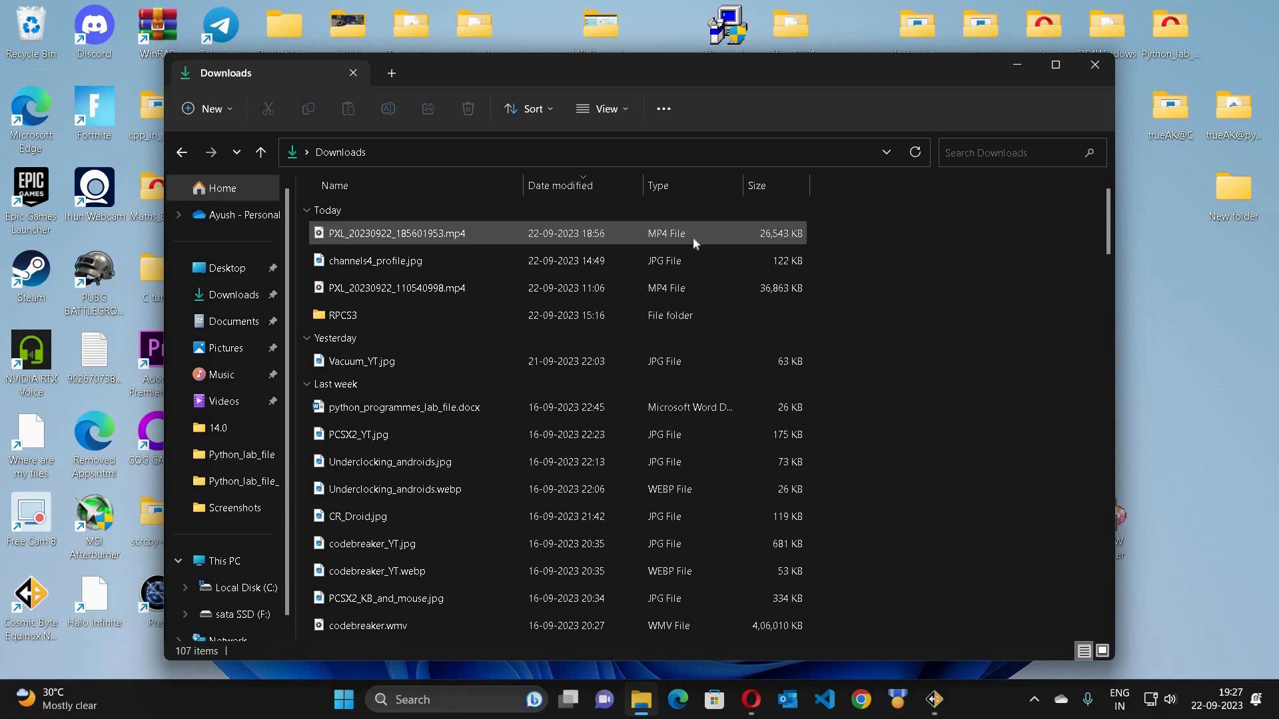
{"action": "left_click", "coordinate": [397, 233]}
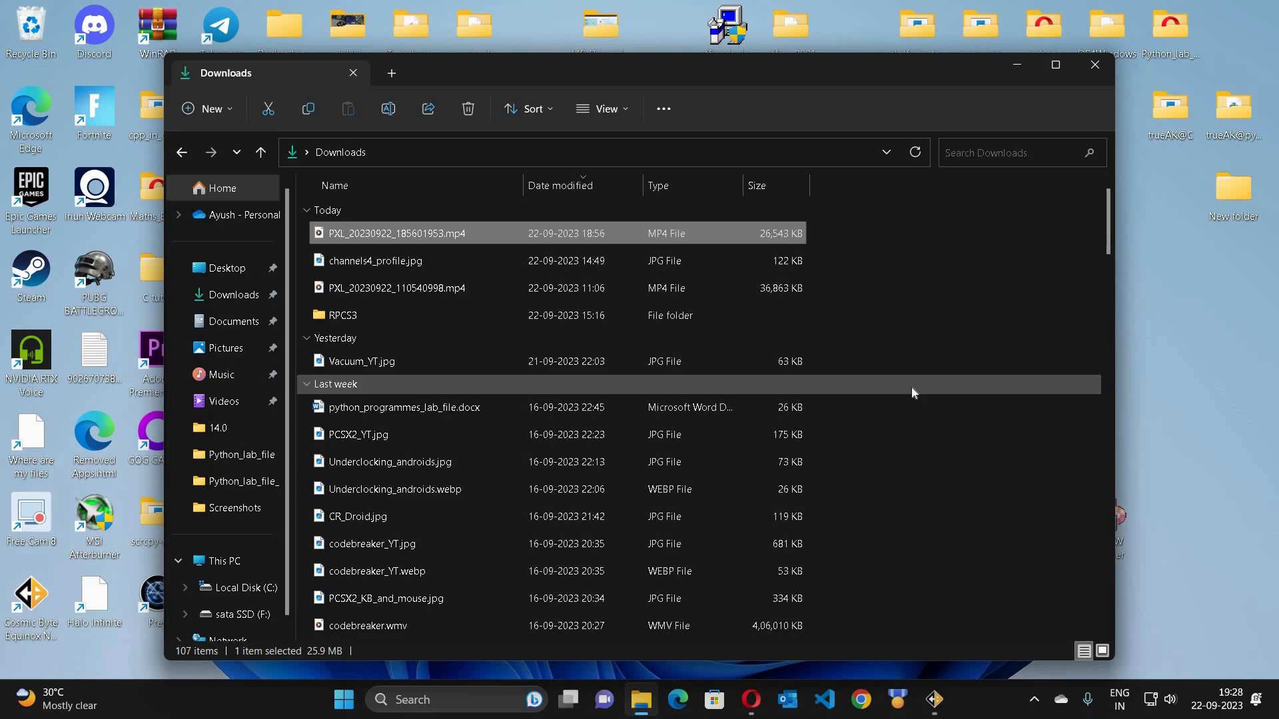
{"action": "mouse_move", "coordinate": [389, 237]}
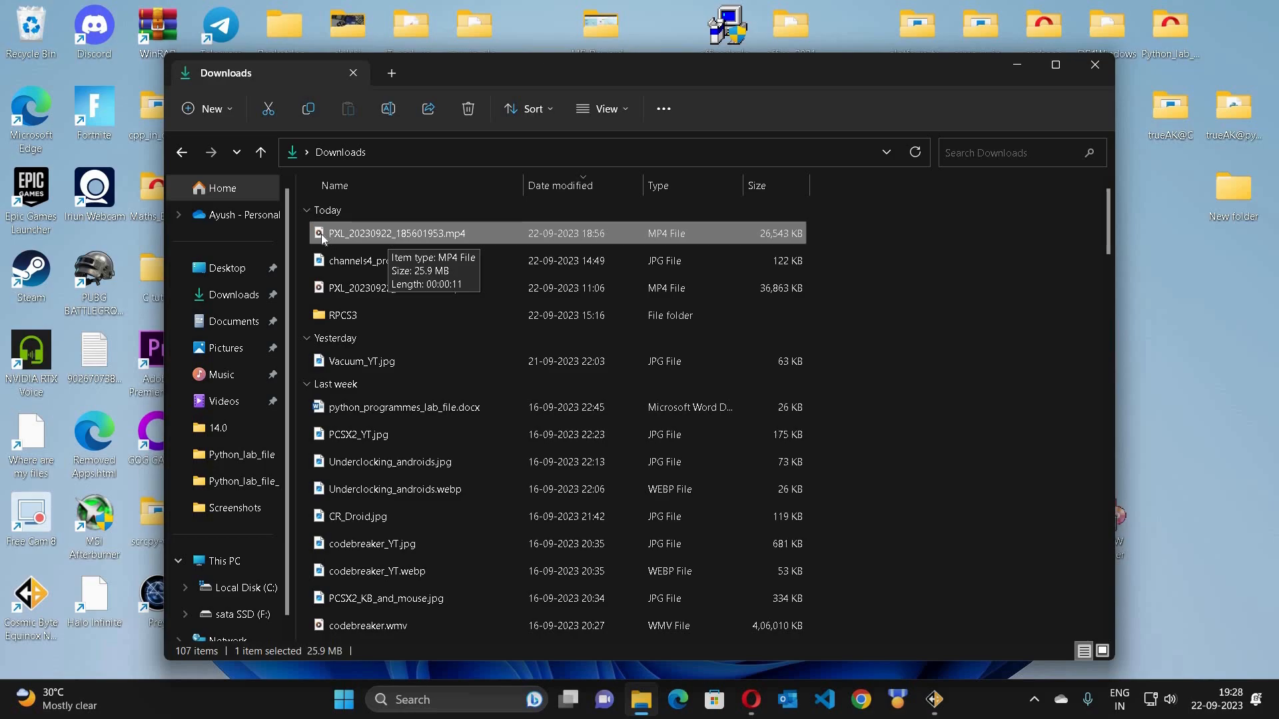
{"action": "mouse_move", "coordinate": [608, 233]}
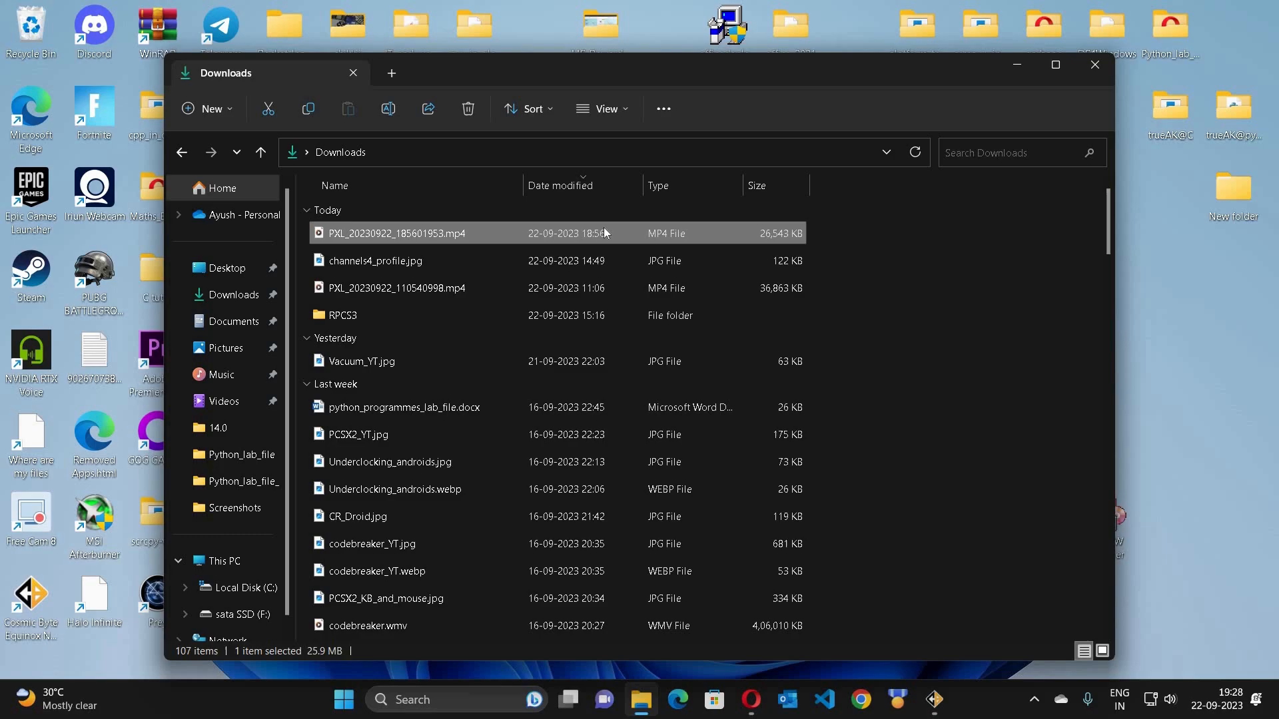
{"action": "double_click", "coordinate": [149, 349]}
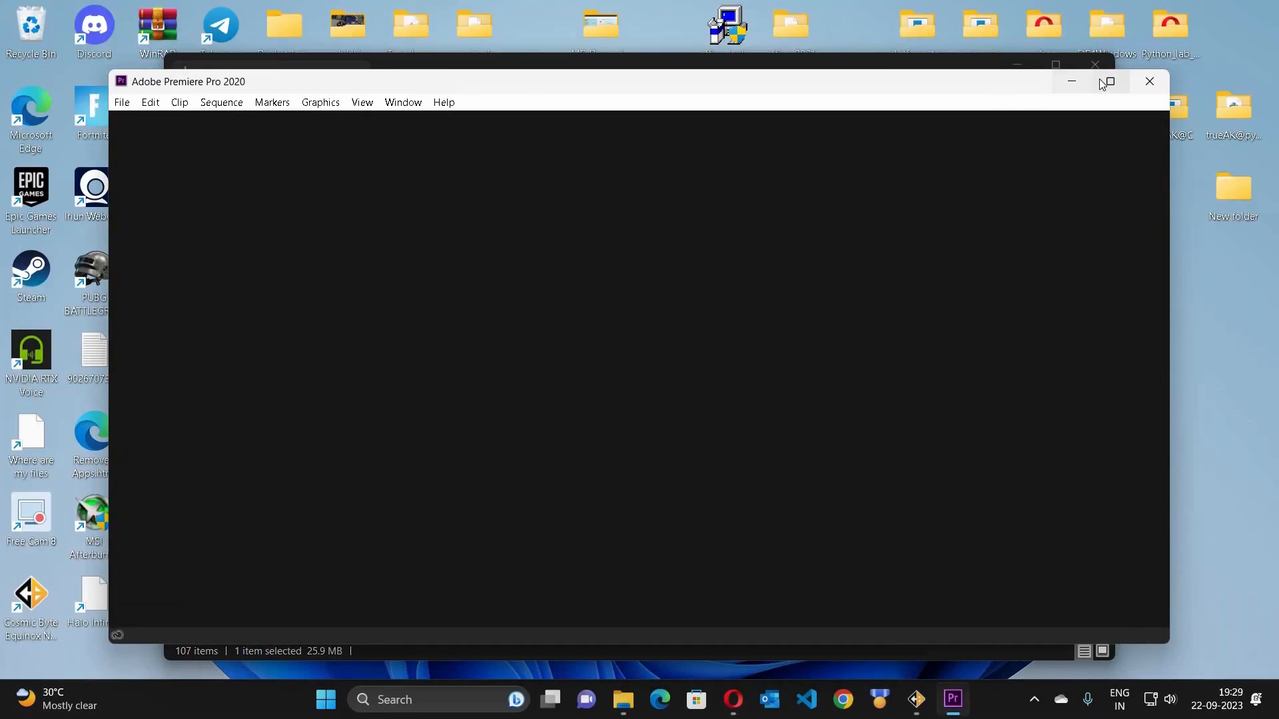
Step: Maximize Premiere Pro and import the phone clip into the denoise project bin
{"action": "left_click", "coordinate": [1107, 81]}
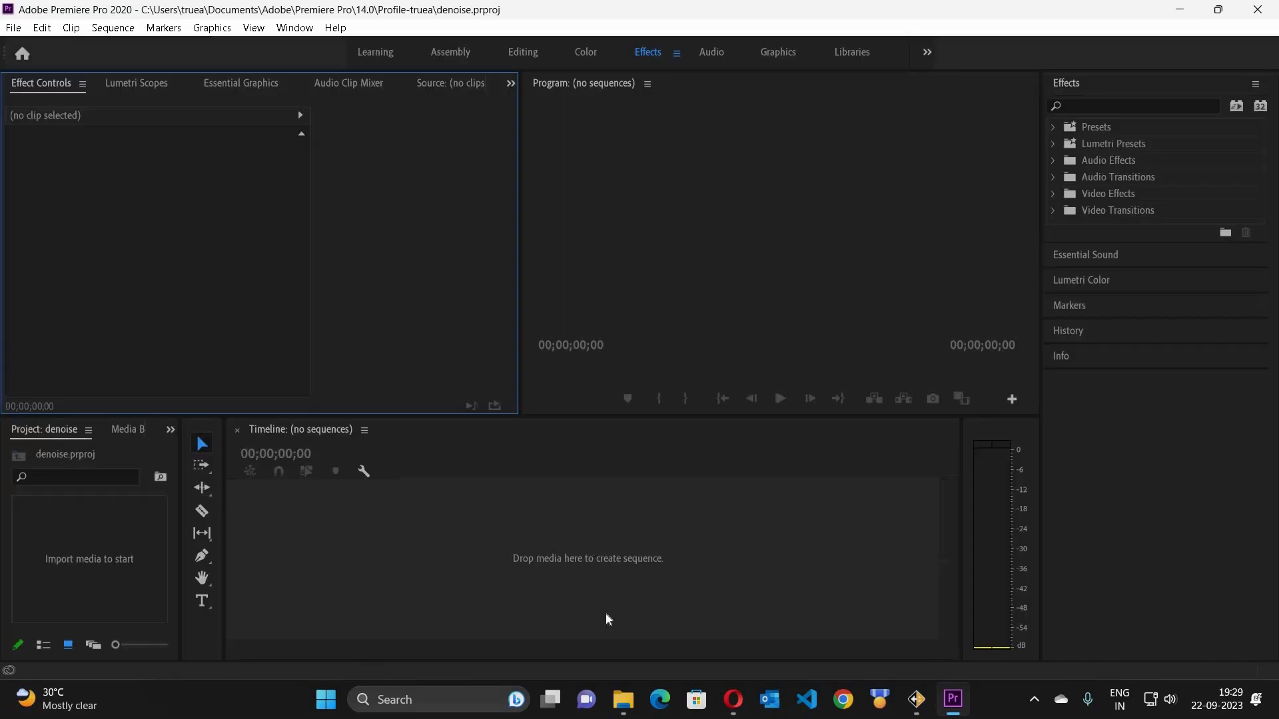
{"action": "left_click", "coordinate": [623, 701]}
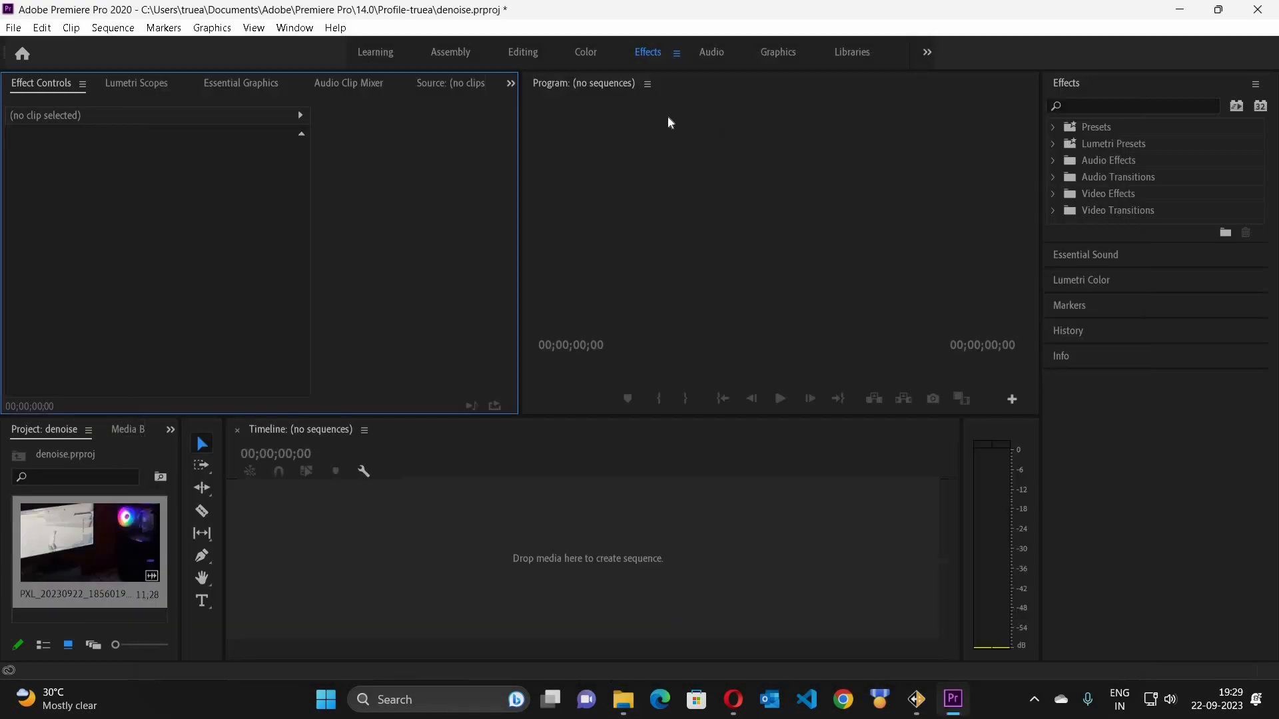
{"action": "mouse_move", "coordinate": [923, 345]}
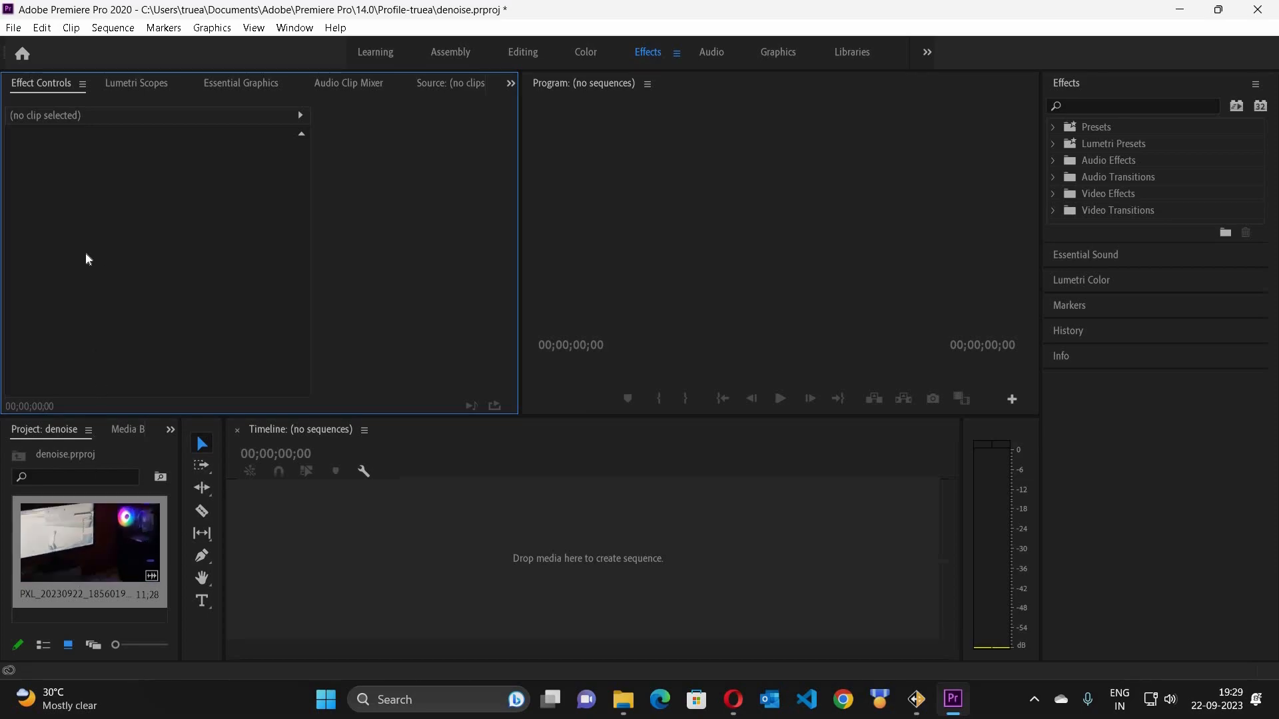
{"action": "mouse_move", "coordinate": [1244, 210]}
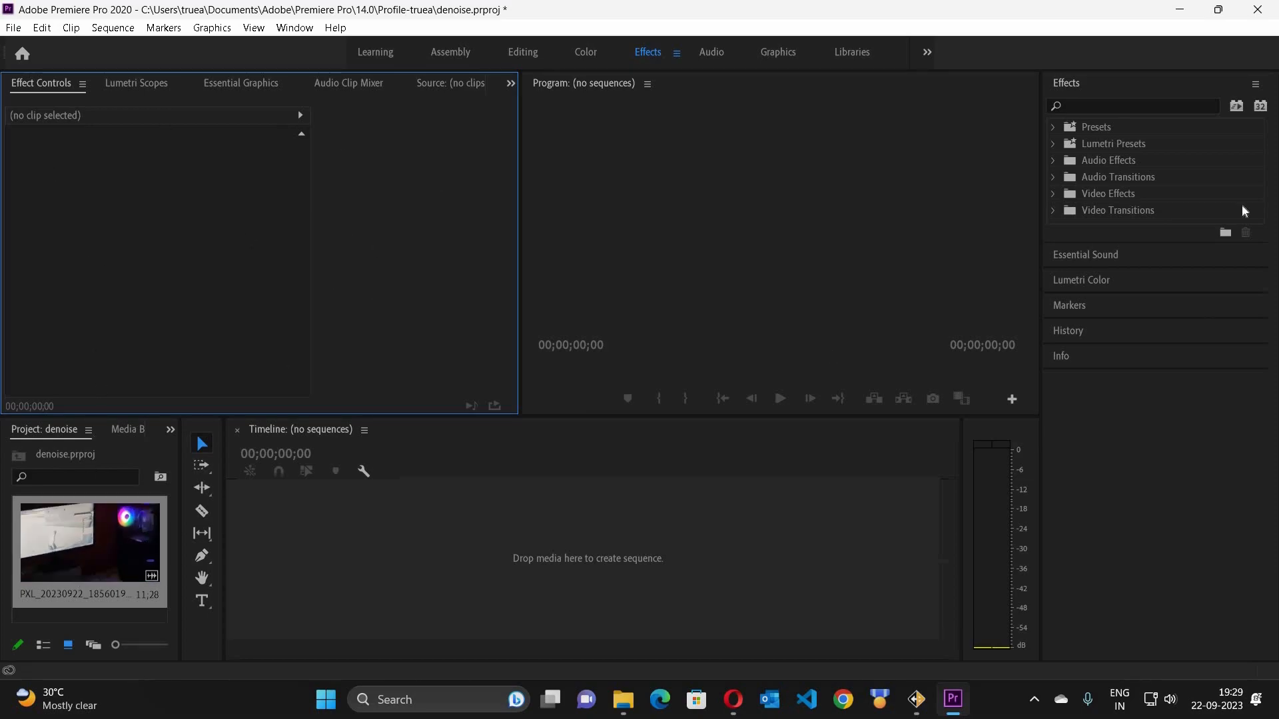
{"action": "mouse_move", "coordinate": [1156, 92]}
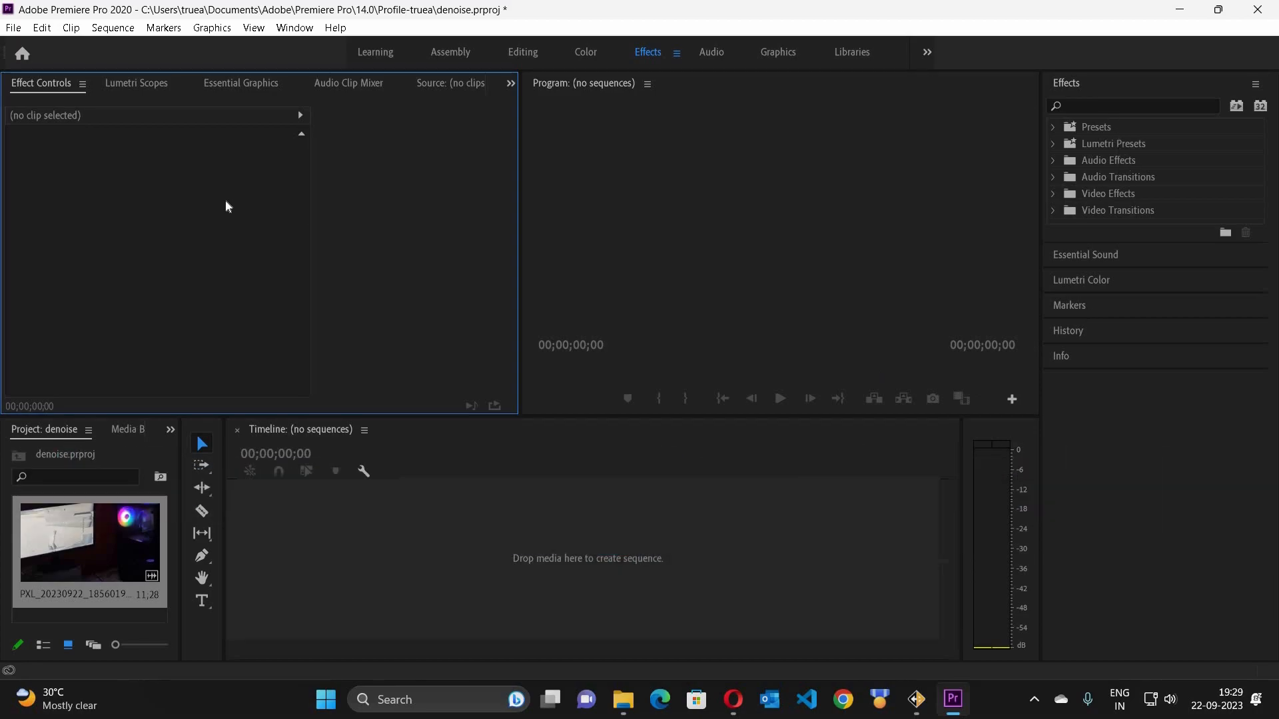
{"action": "mouse_move", "coordinate": [1008, 504]}
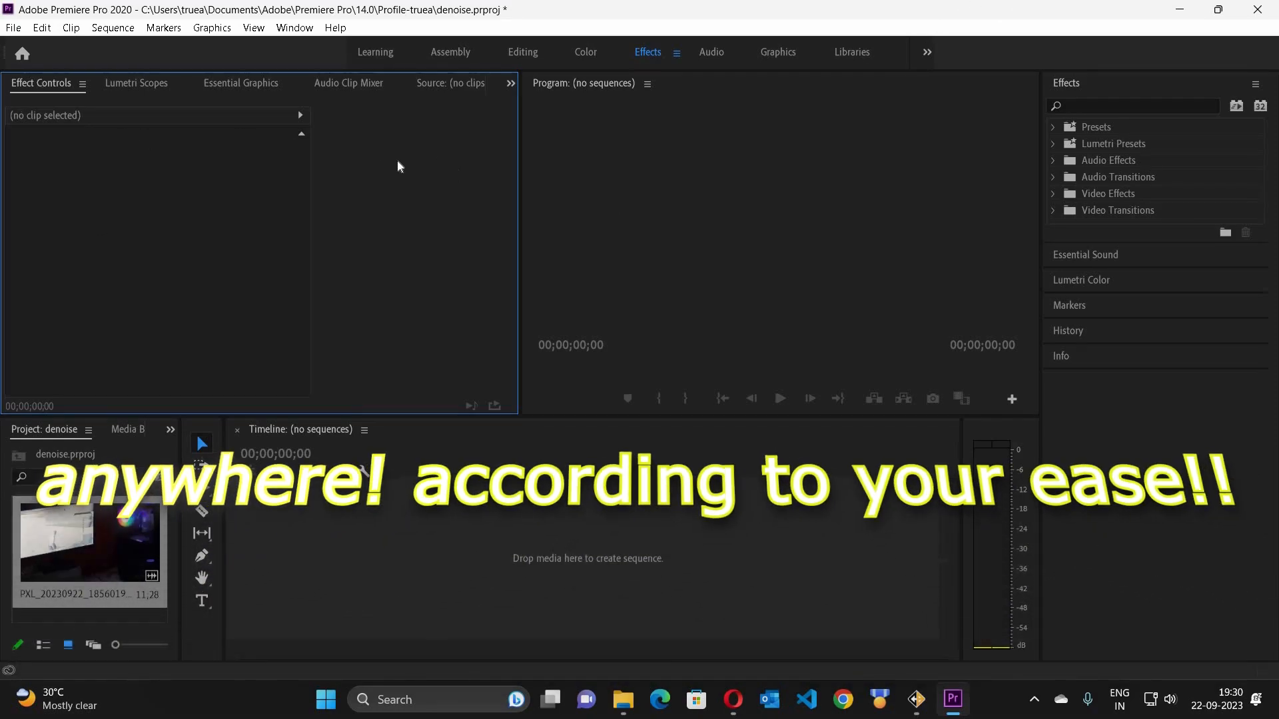
{"action": "mouse_move", "coordinate": [69, 277]}
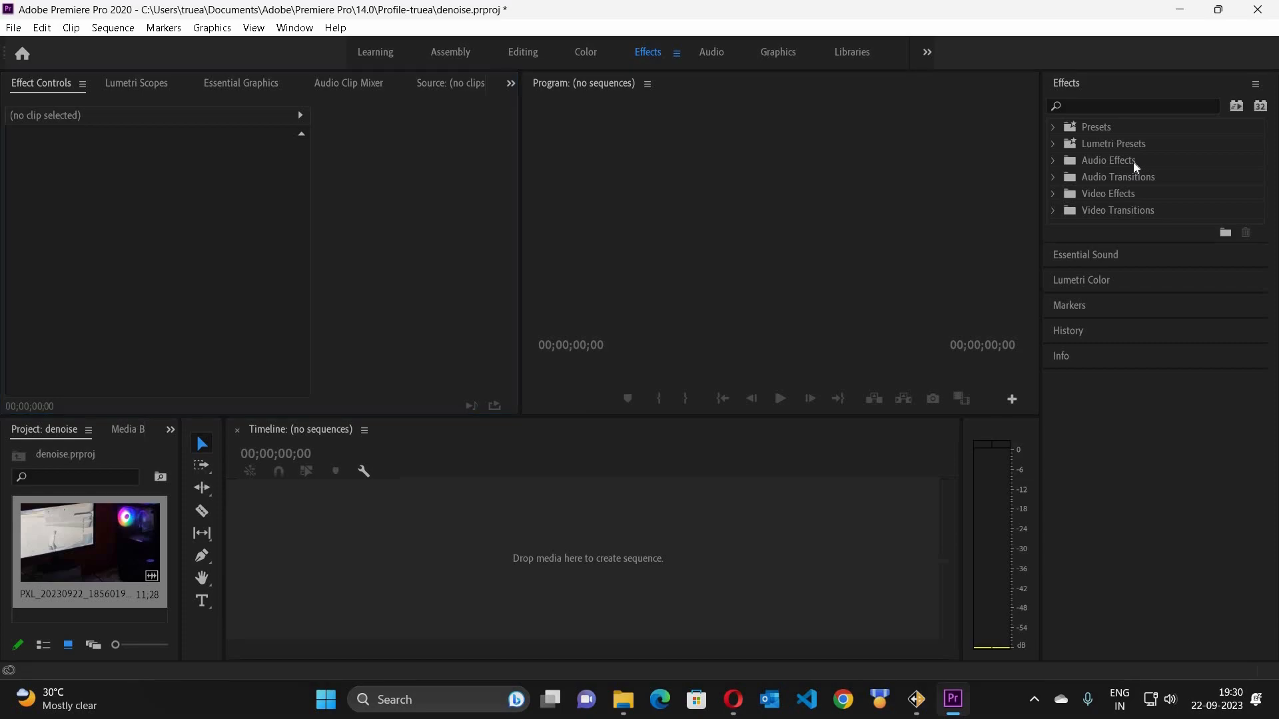
Step: Build a sequence from the clip and drop the DeNoise audio effect onto its A1 track
{"action": "left_click", "coordinate": [1052, 159]}
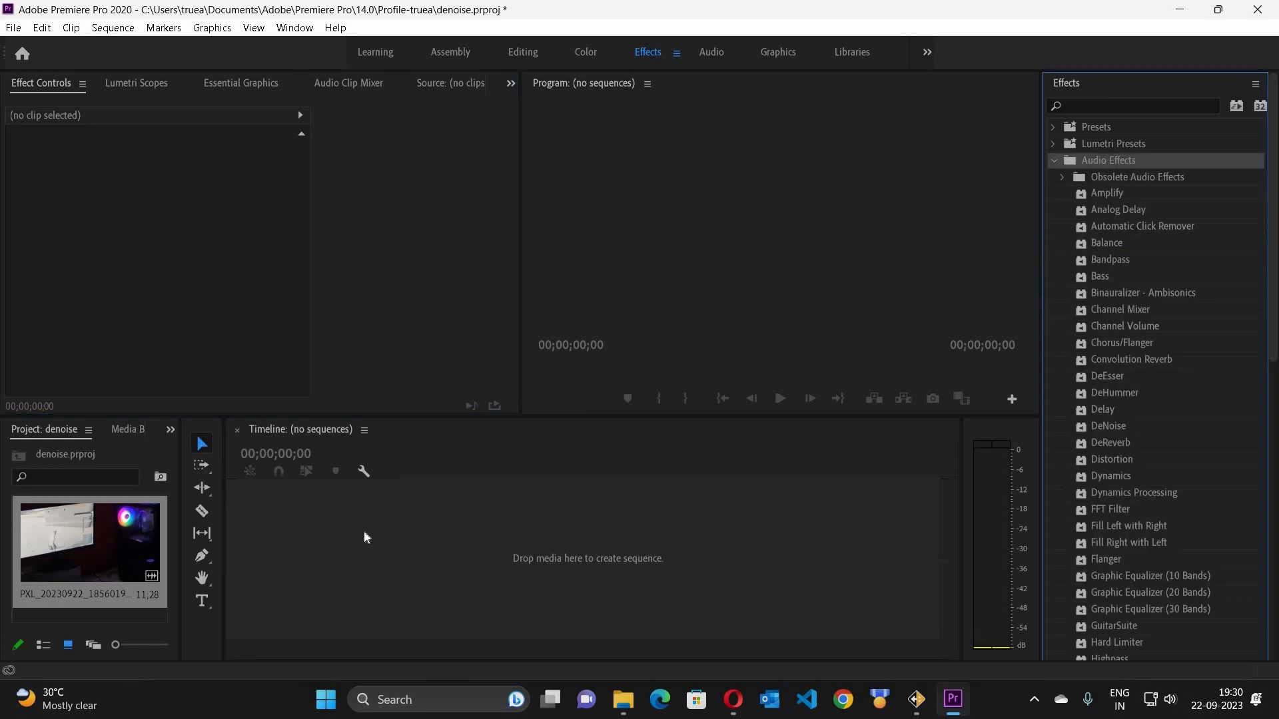
{"action": "mouse_move", "coordinate": [375, 529]}
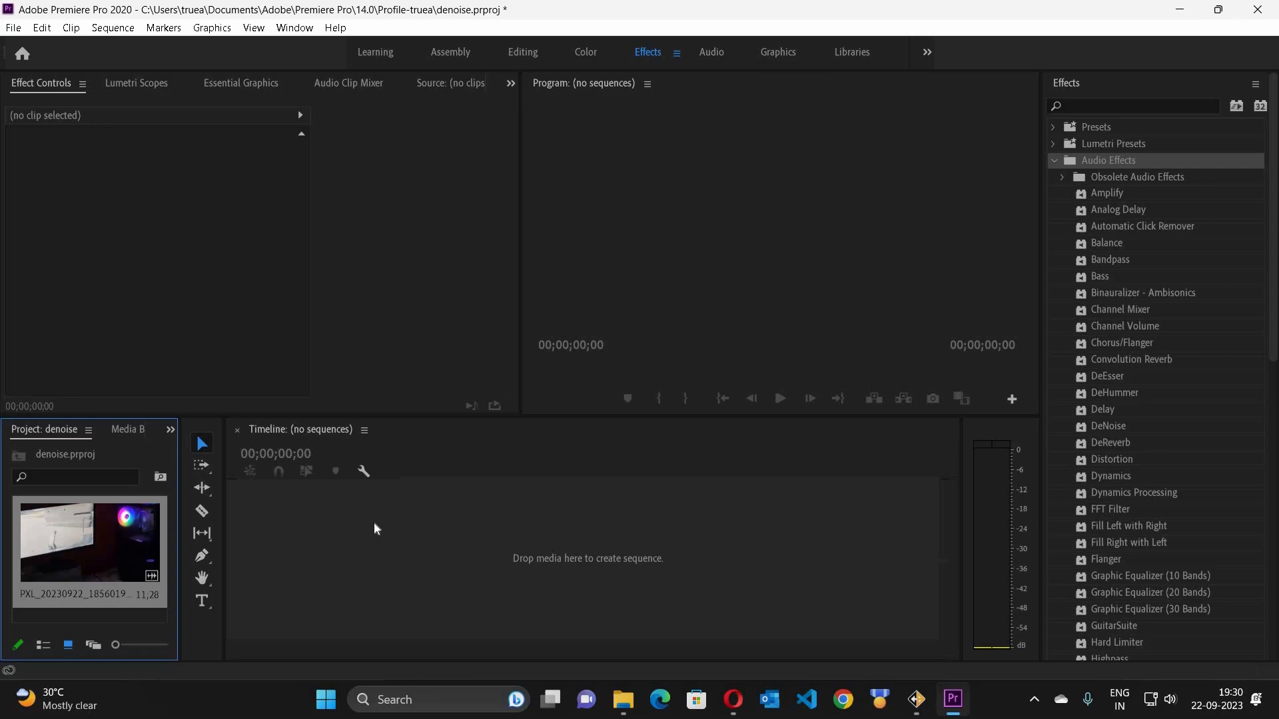
{"action": "left_click_drag", "start_coordinate": [89, 543], "coordinate": [546, 558]}
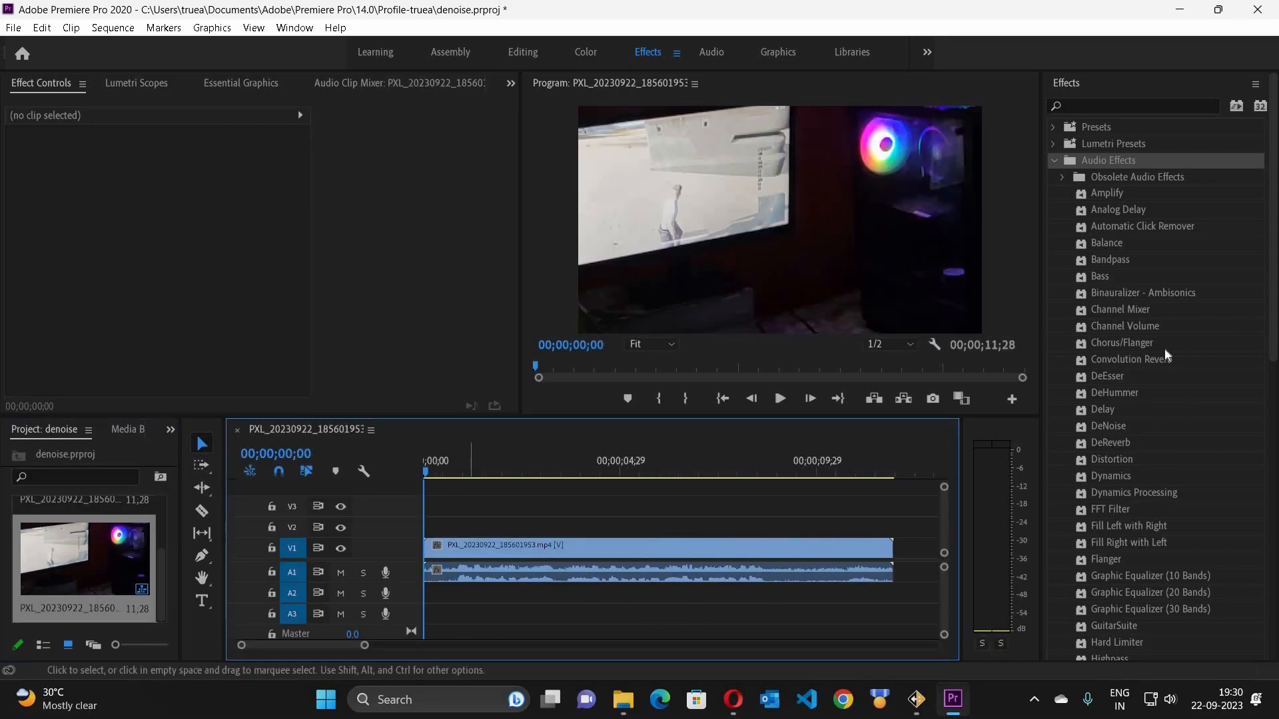
{"action": "mouse_move", "coordinate": [1108, 429]}
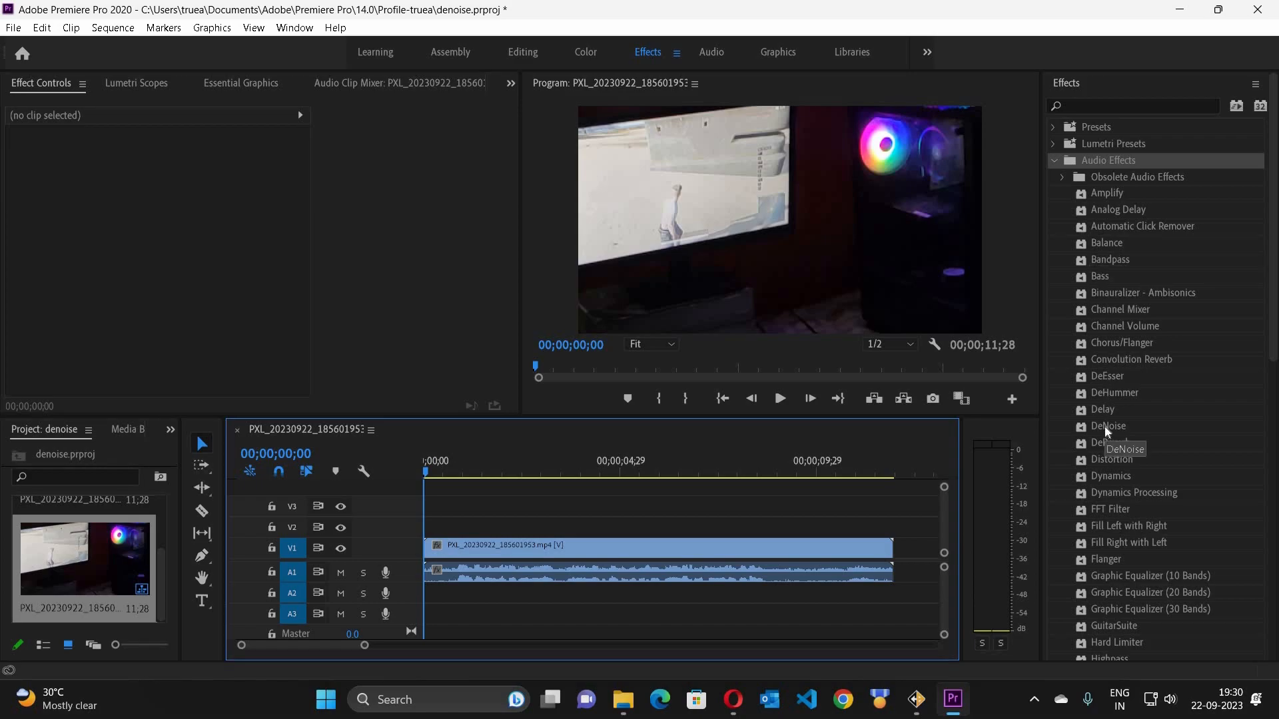
{"action": "left_click_drag", "start_coordinate": [1107, 426], "coordinate": [690, 572]}
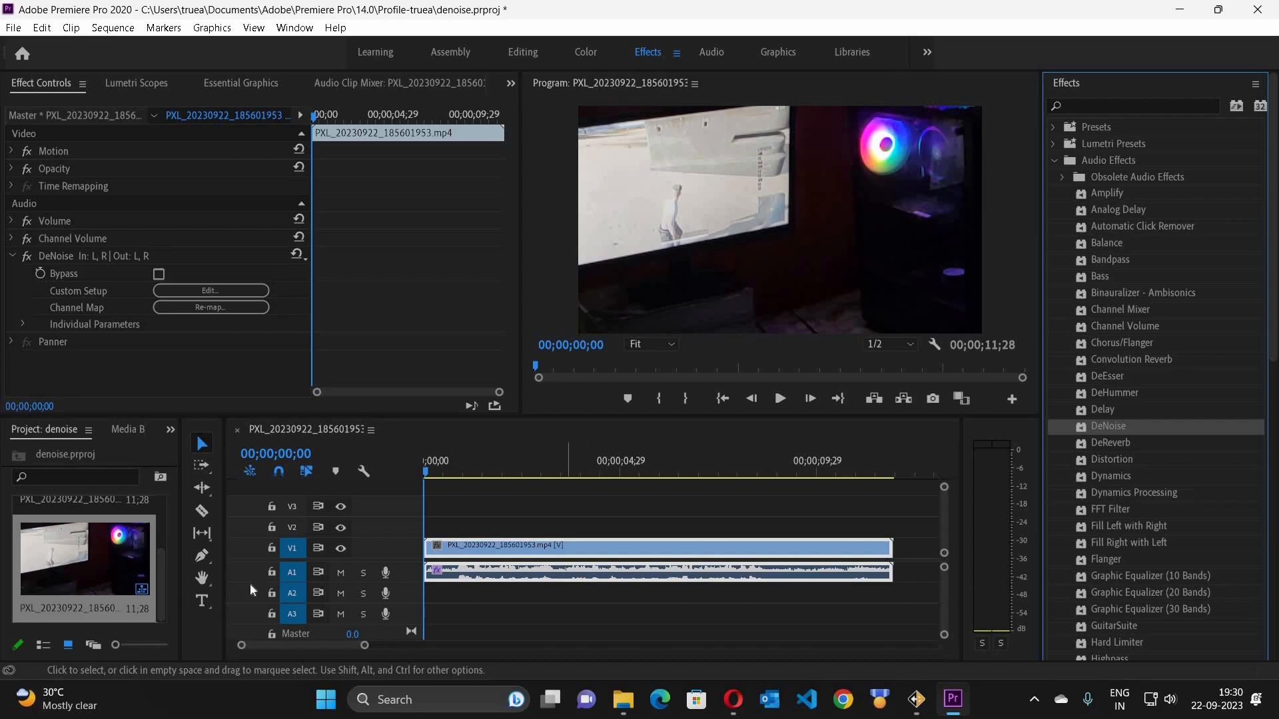
{"action": "mouse_move", "coordinate": [1186, 411]}
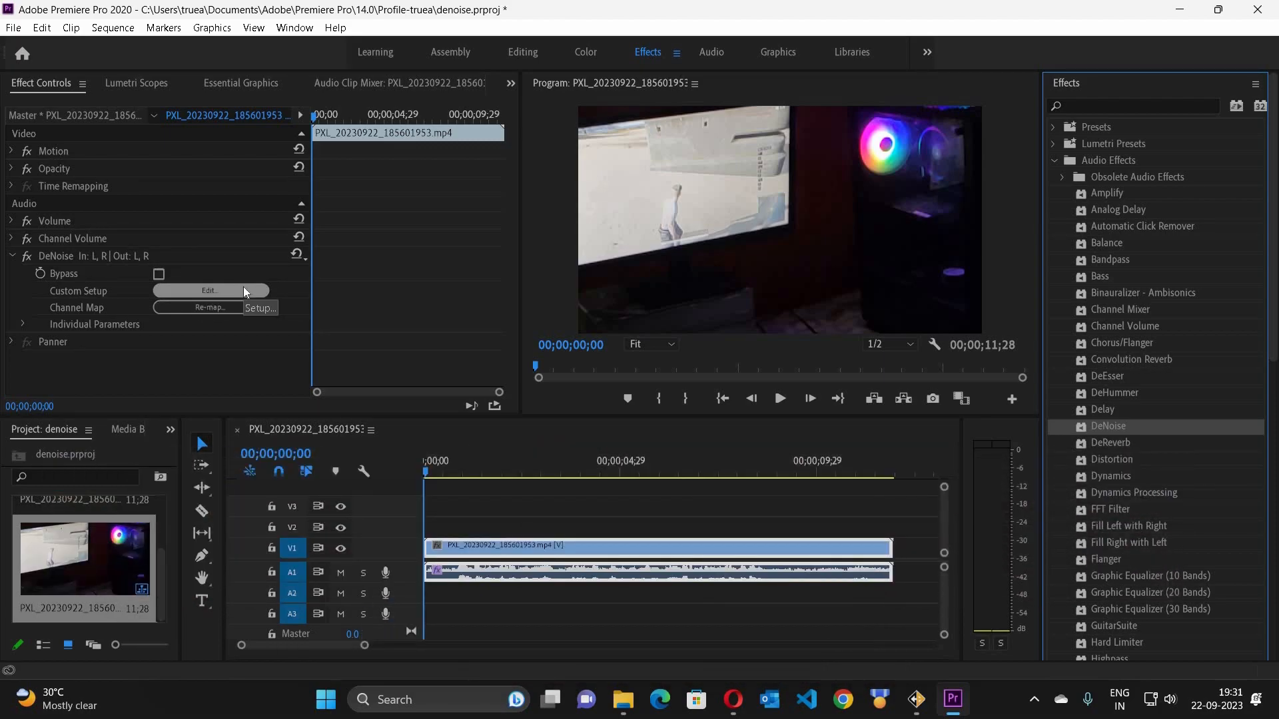
{"action": "mouse_move", "coordinate": [172, 274]}
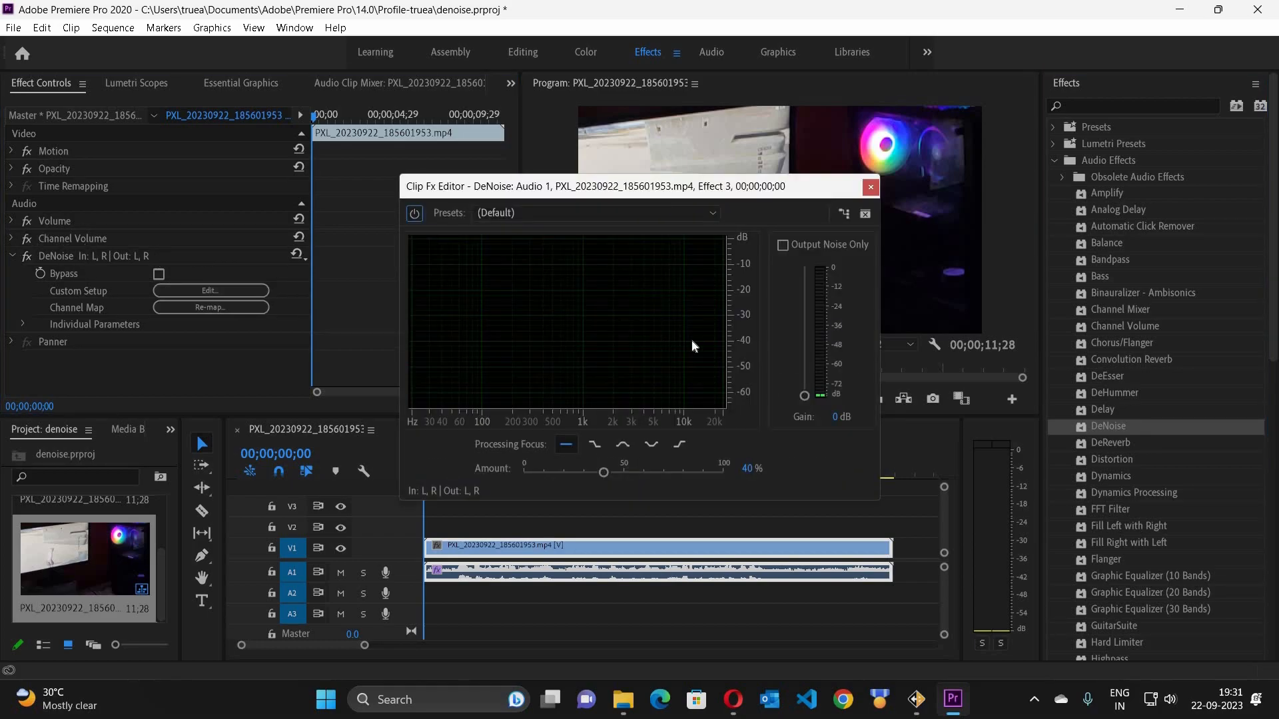
{"action": "mouse_move", "coordinate": [157, 286]}
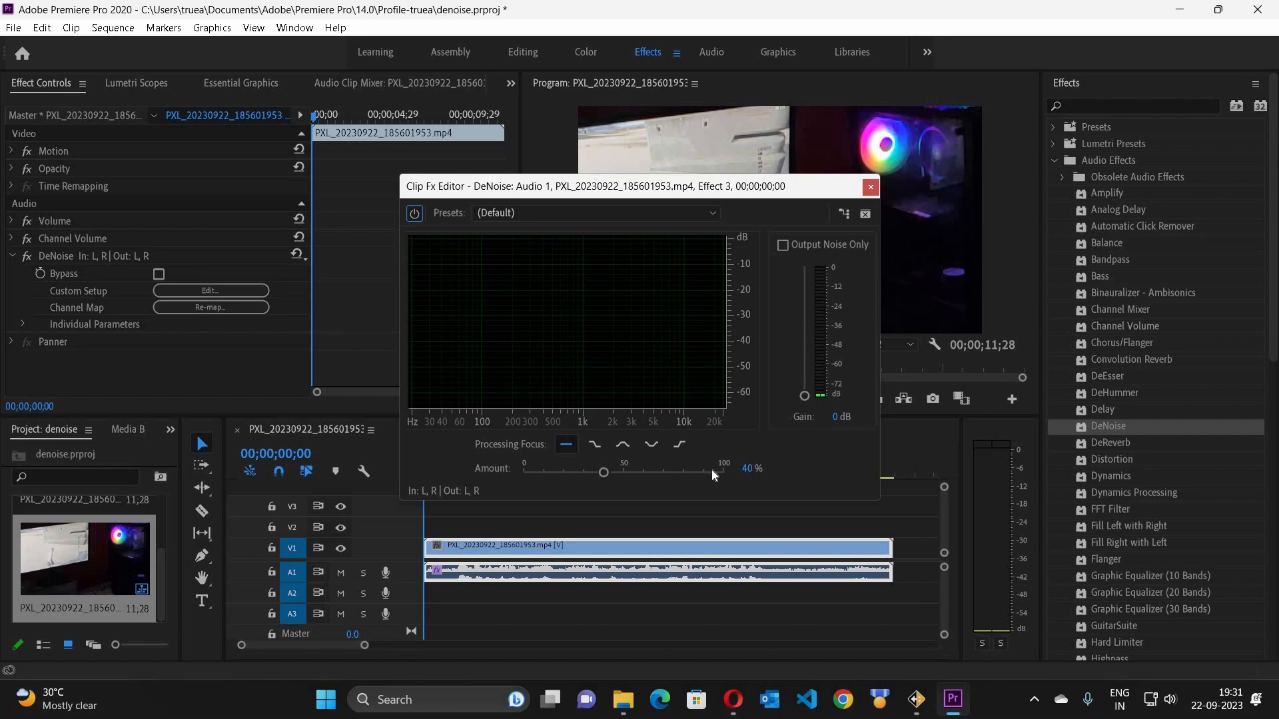
Step: Raise the DeNoise Amount slider to 98% and close the Clip Fx Editor
{"action": "left_click_drag", "start_coordinate": [603, 472], "coordinate": [718, 471]}
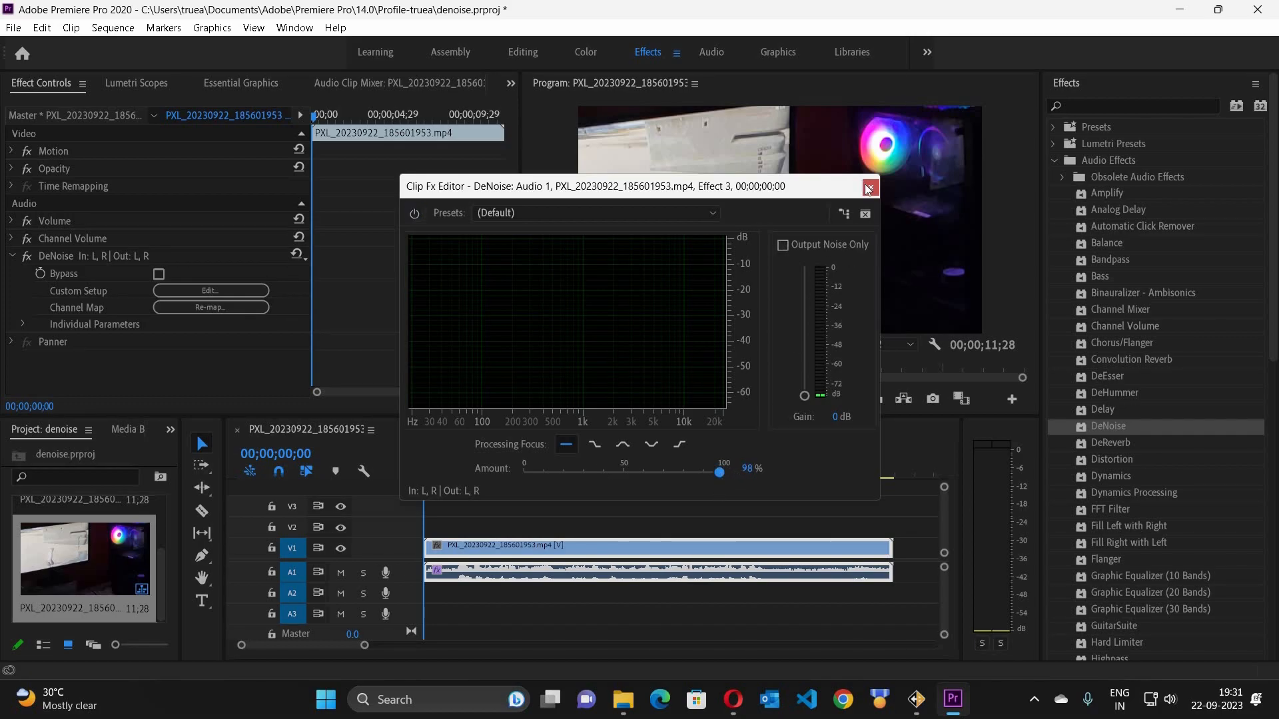
{"action": "left_click", "coordinate": [868, 188]}
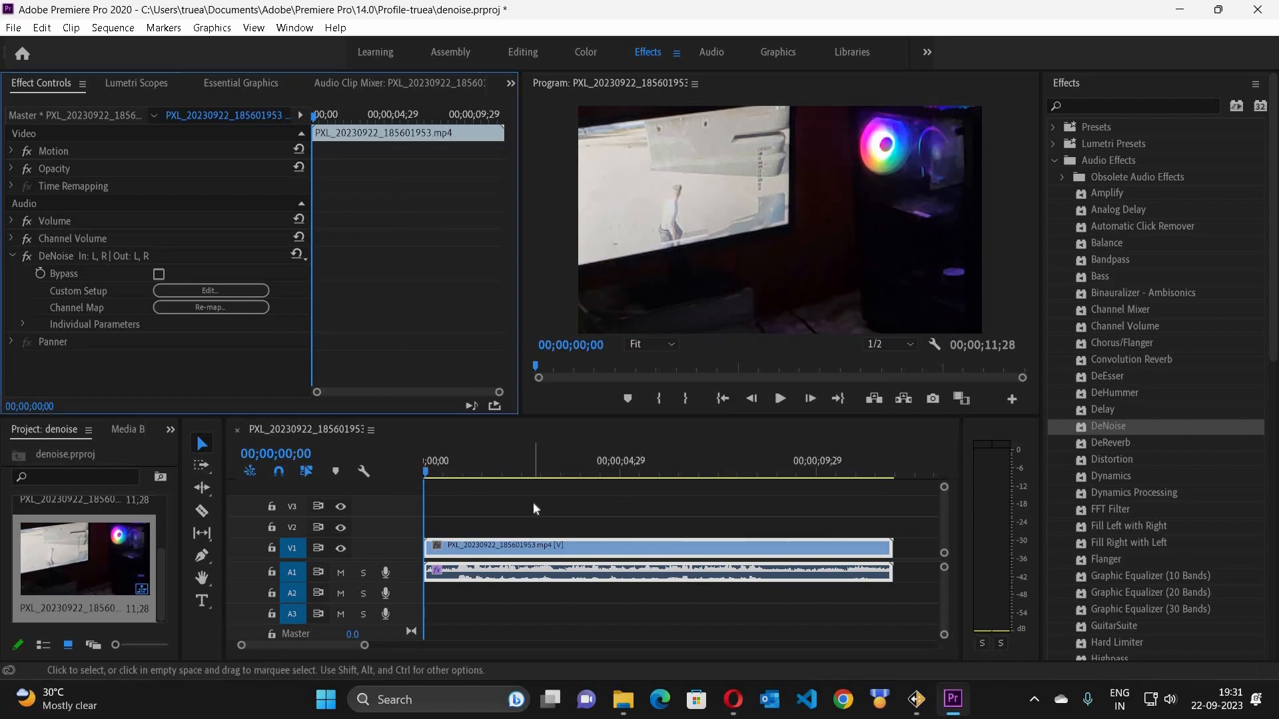
{"action": "mouse_move", "coordinate": [507, 505]}
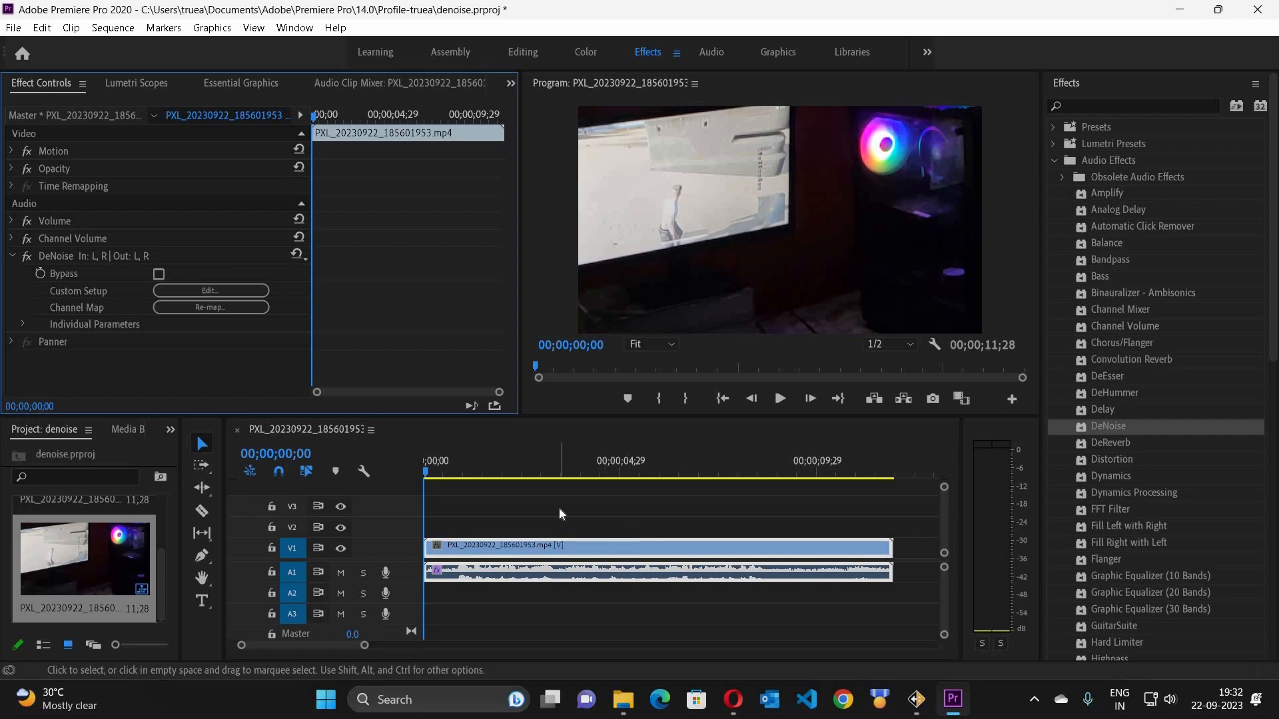
{"action": "mouse_move", "coordinate": [549, 575]}
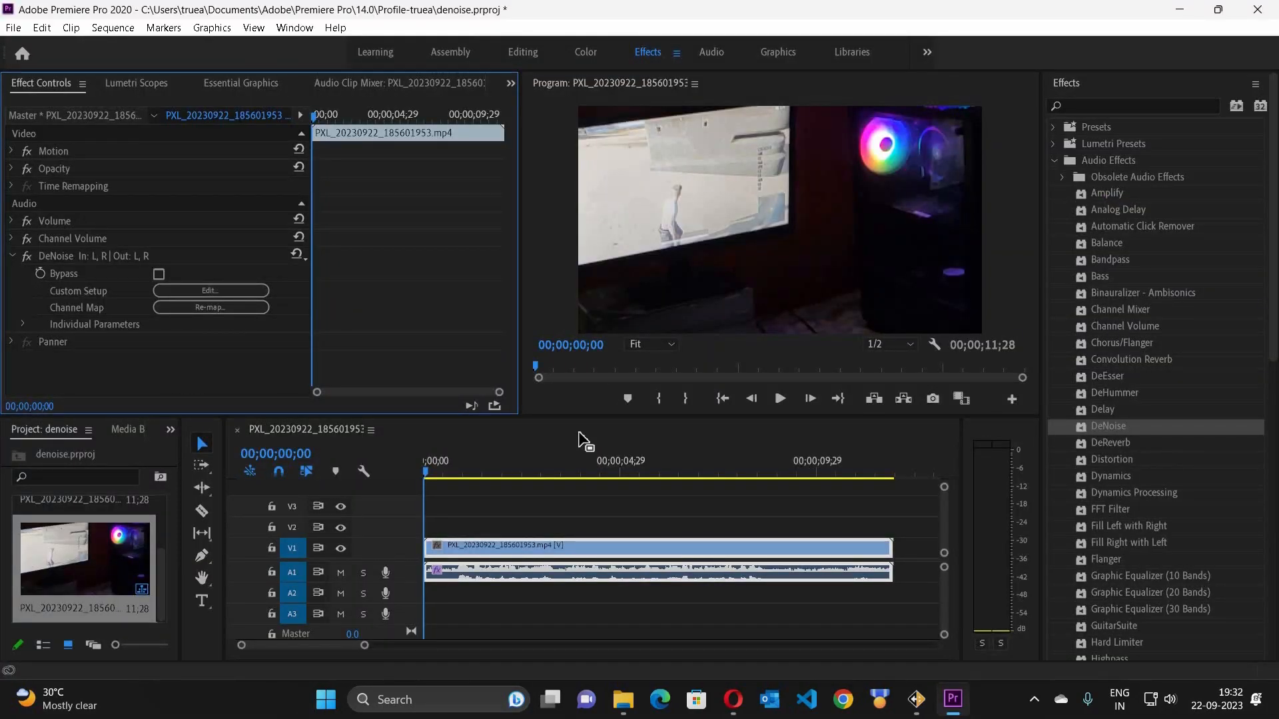
Step: Move the playhead to 00;00;09;25 near the end of the sequence
{"action": "left_click", "coordinate": [779, 398]}
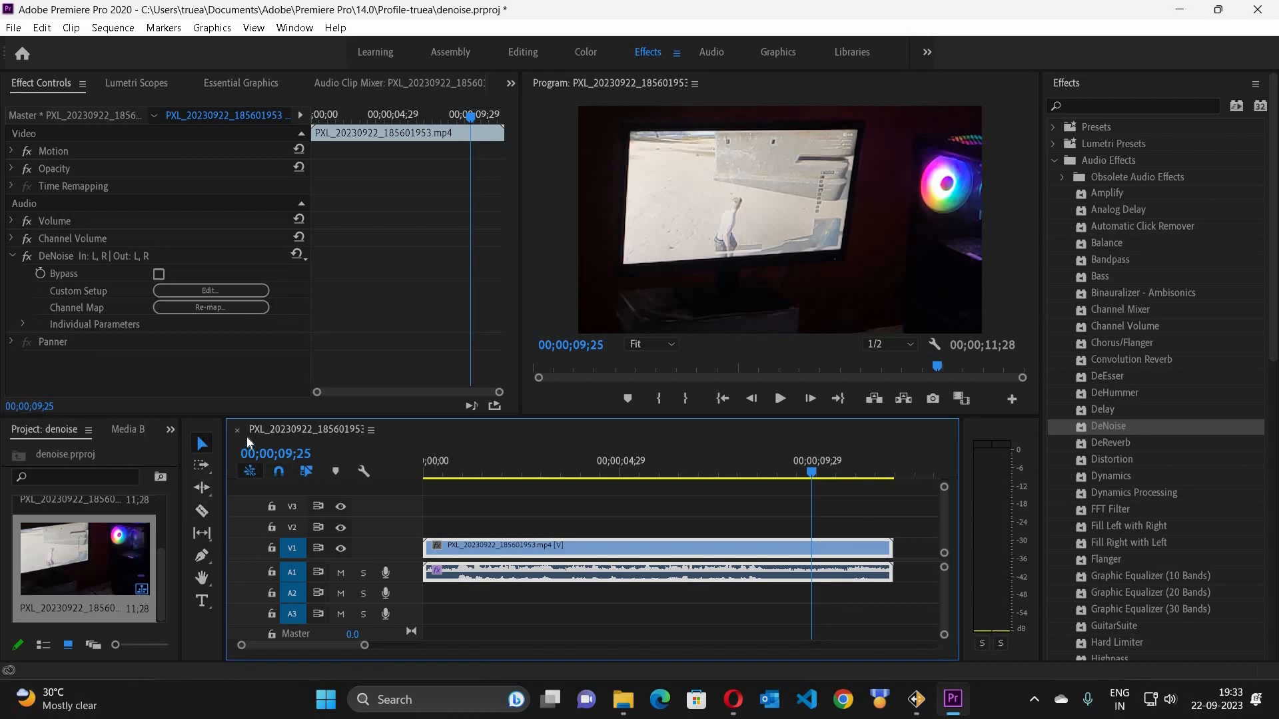
{"action": "mouse_move", "coordinate": [938, 433]}
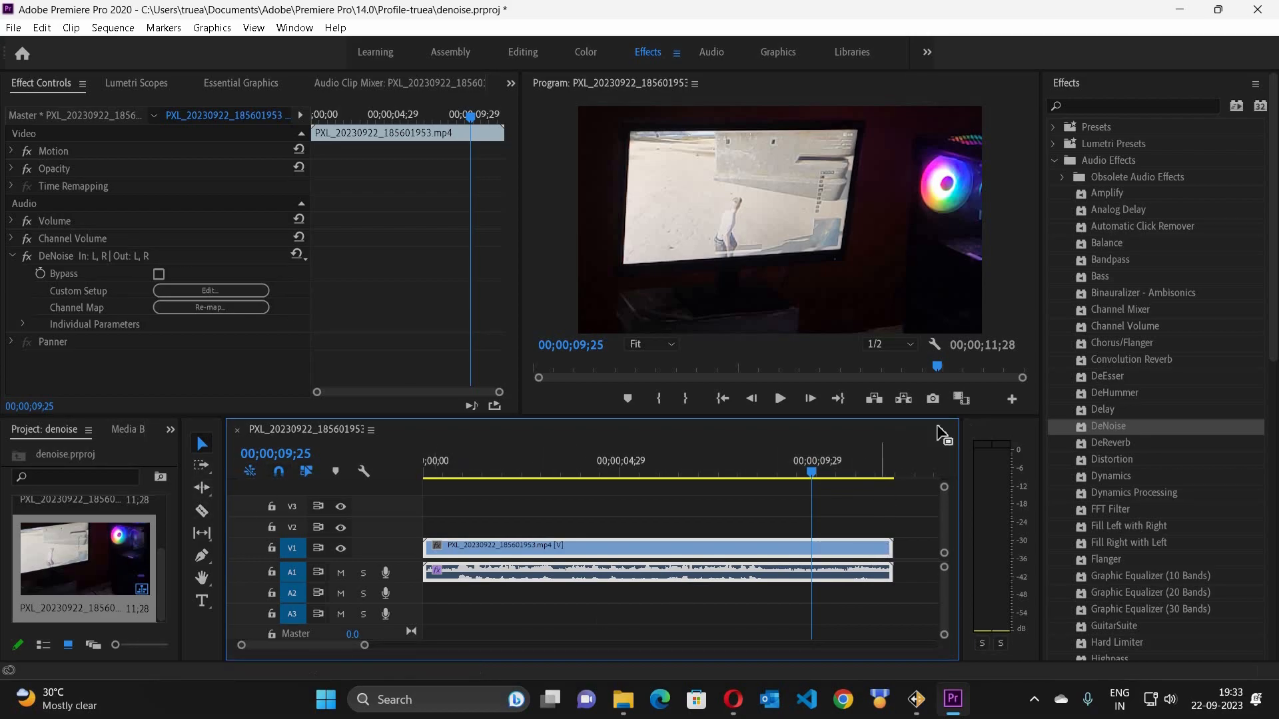
{"action": "mouse_move", "coordinate": [225, 421]}
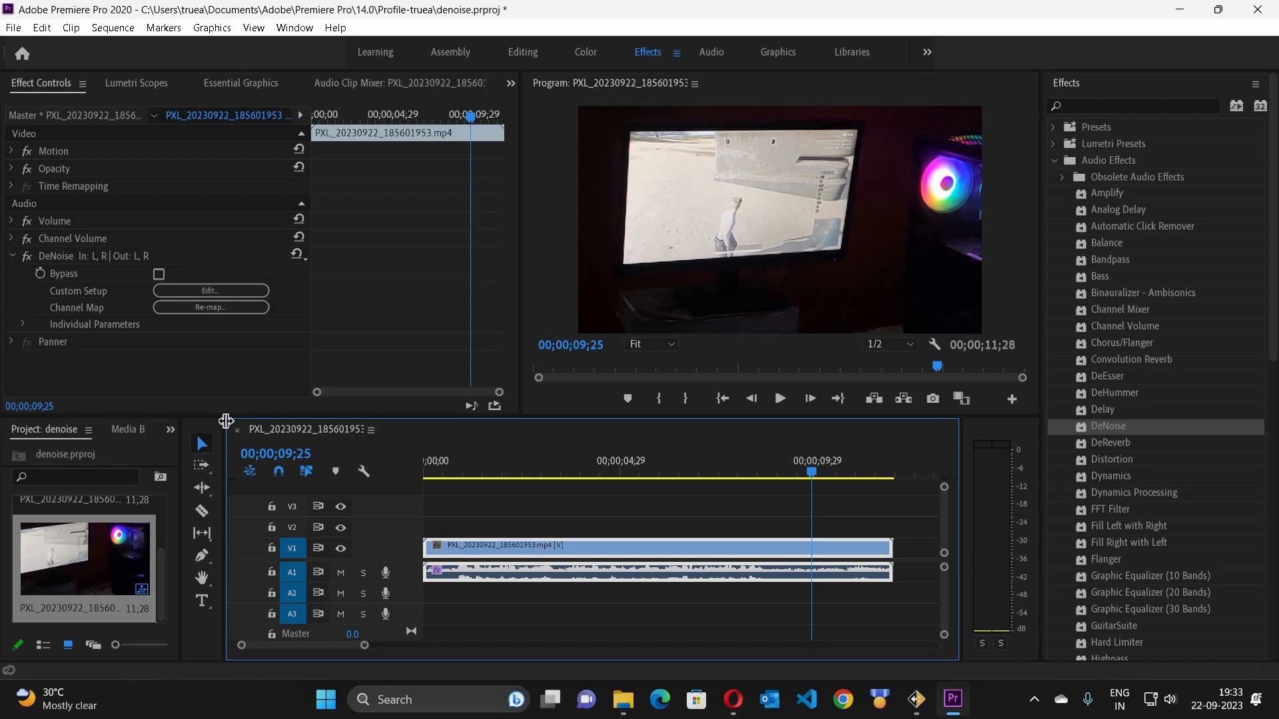
{"action": "mouse_move", "coordinate": [919, 636]}
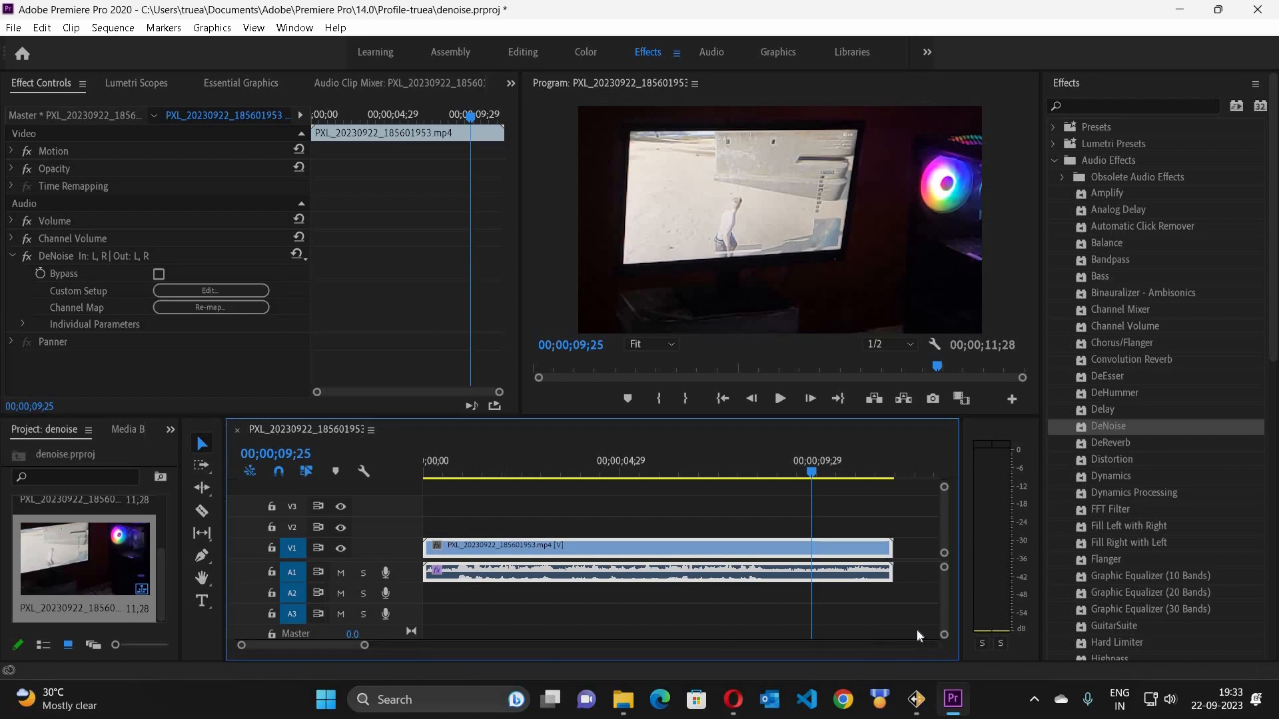
{"action": "mouse_move", "coordinate": [843, 444]}
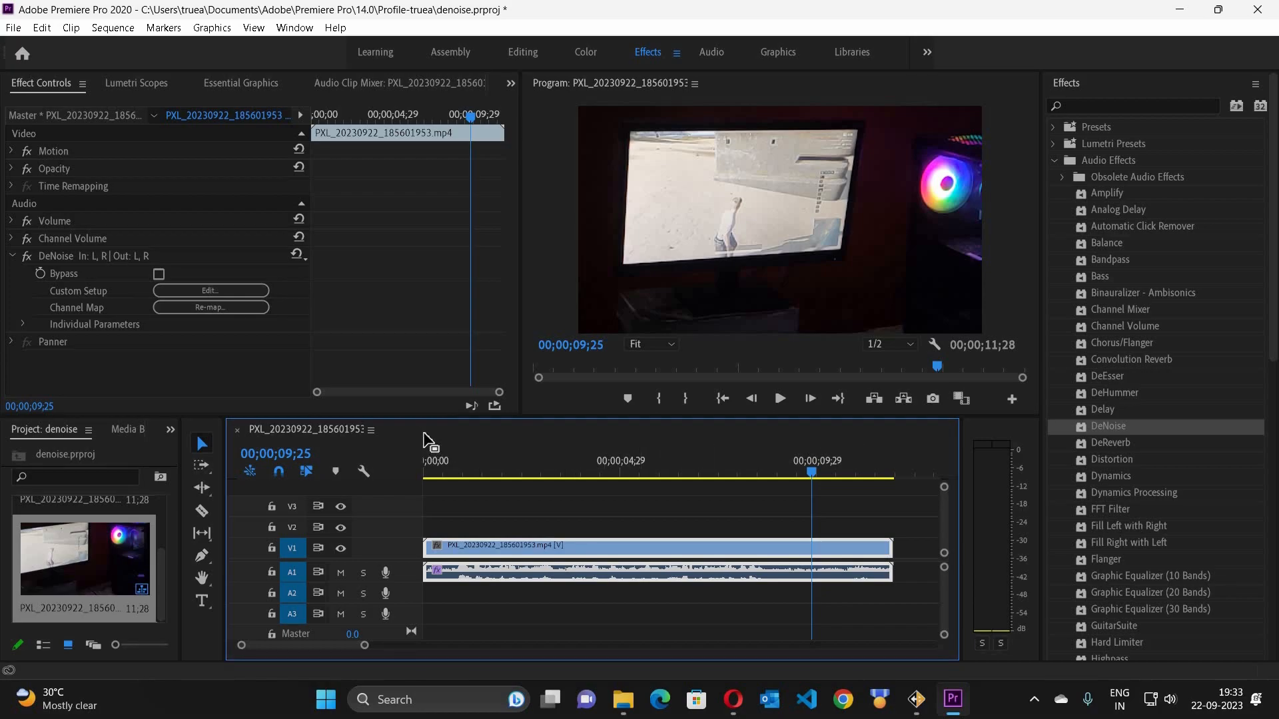
{"action": "mouse_move", "coordinate": [496, 445]}
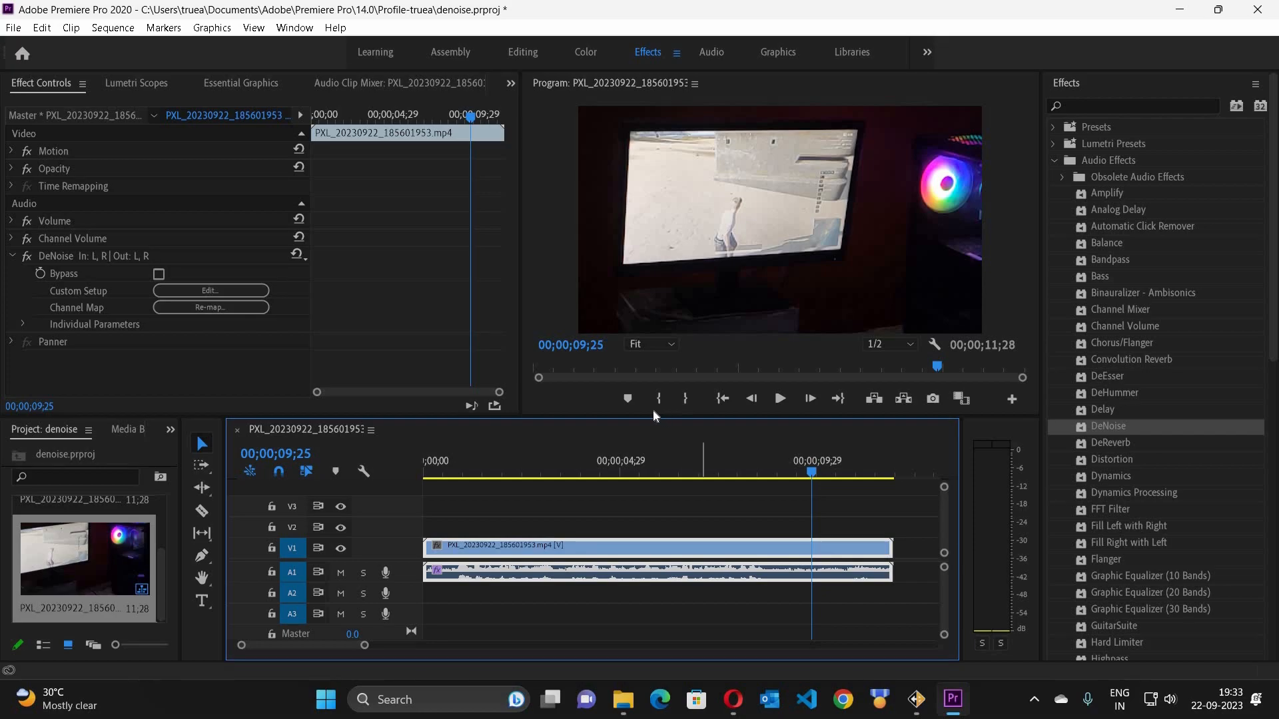
{"action": "mouse_move", "coordinate": [968, 453]}
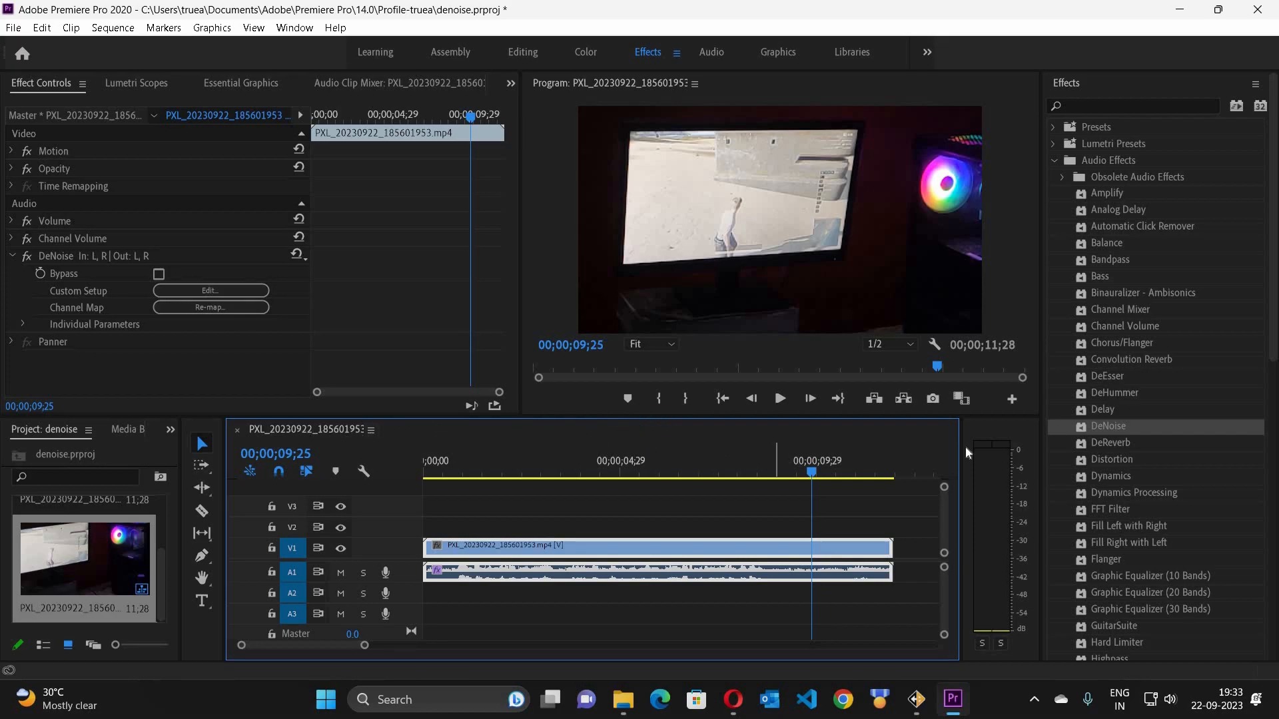
{"action": "mouse_move", "coordinate": [624, 483]}
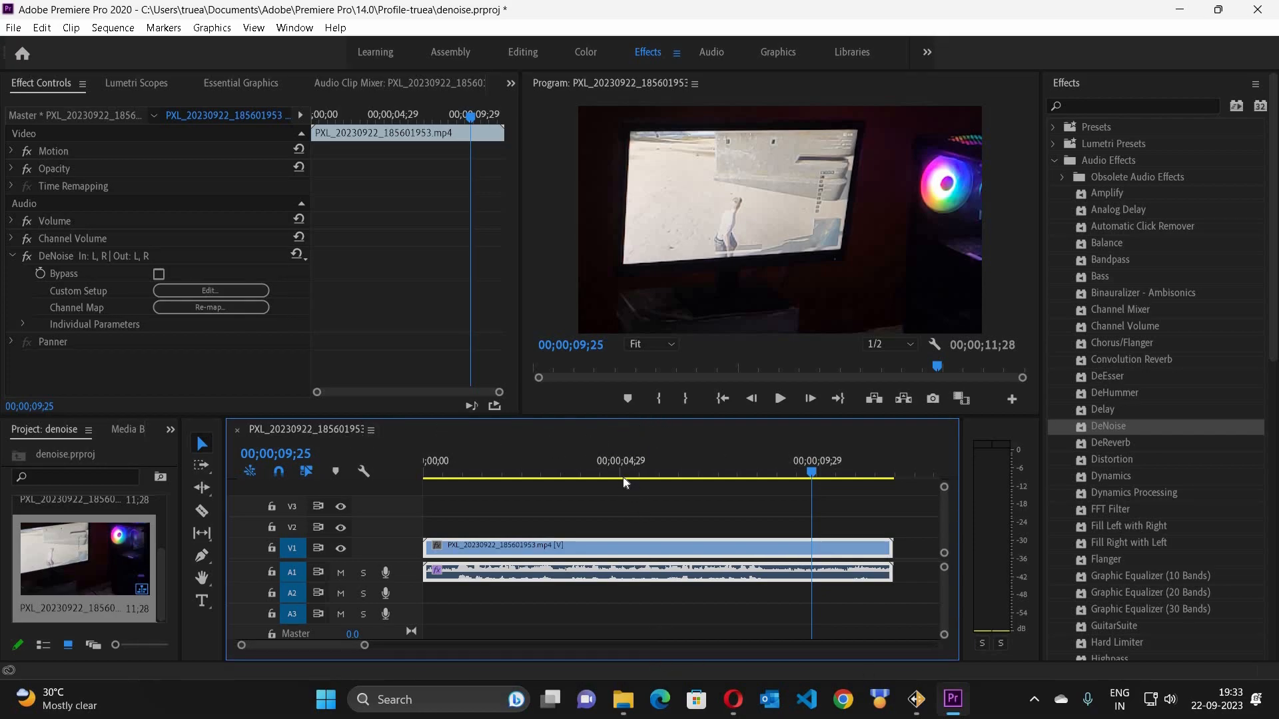
{"action": "mouse_move", "coordinate": [538, 448]}
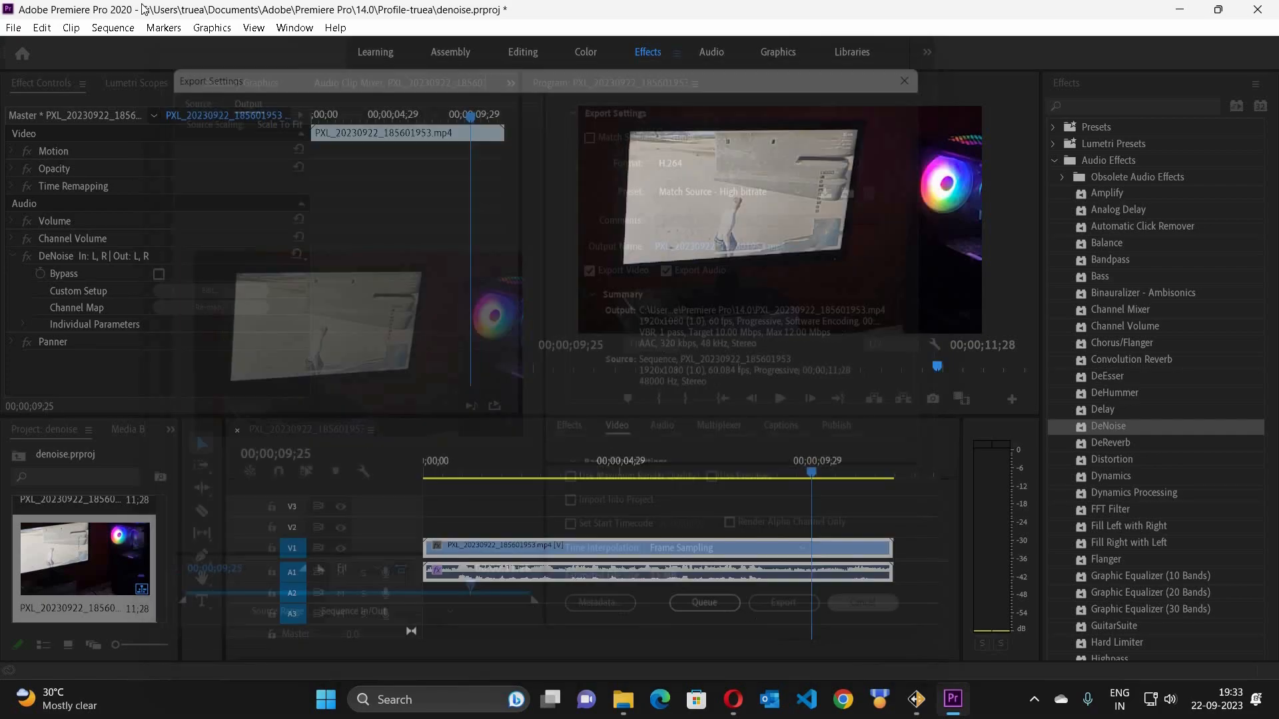
Step: Export the sequence via File > Export > Media as H.264 with the Match Source - High bitrate preset
{"action": "left_click", "coordinate": [12, 28]}
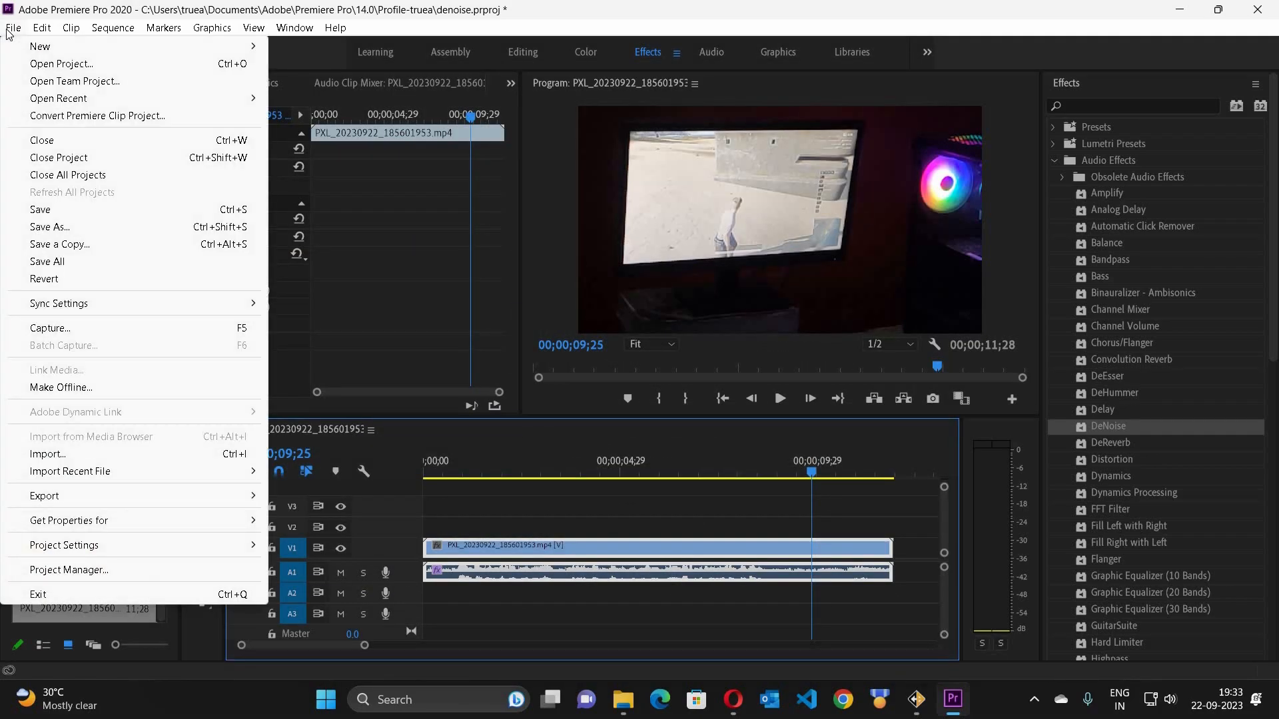
{"action": "left_click", "coordinate": [114, 28]}
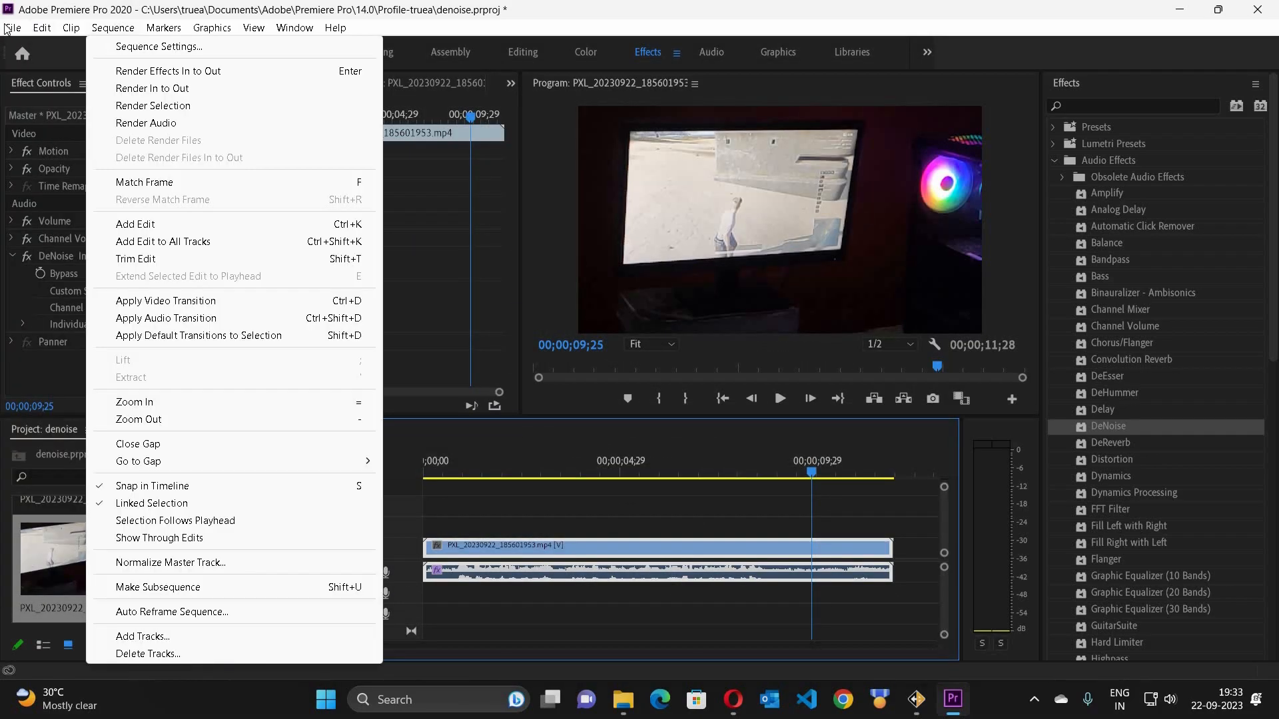
{"action": "left_click", "coordinate": [11, 27]}
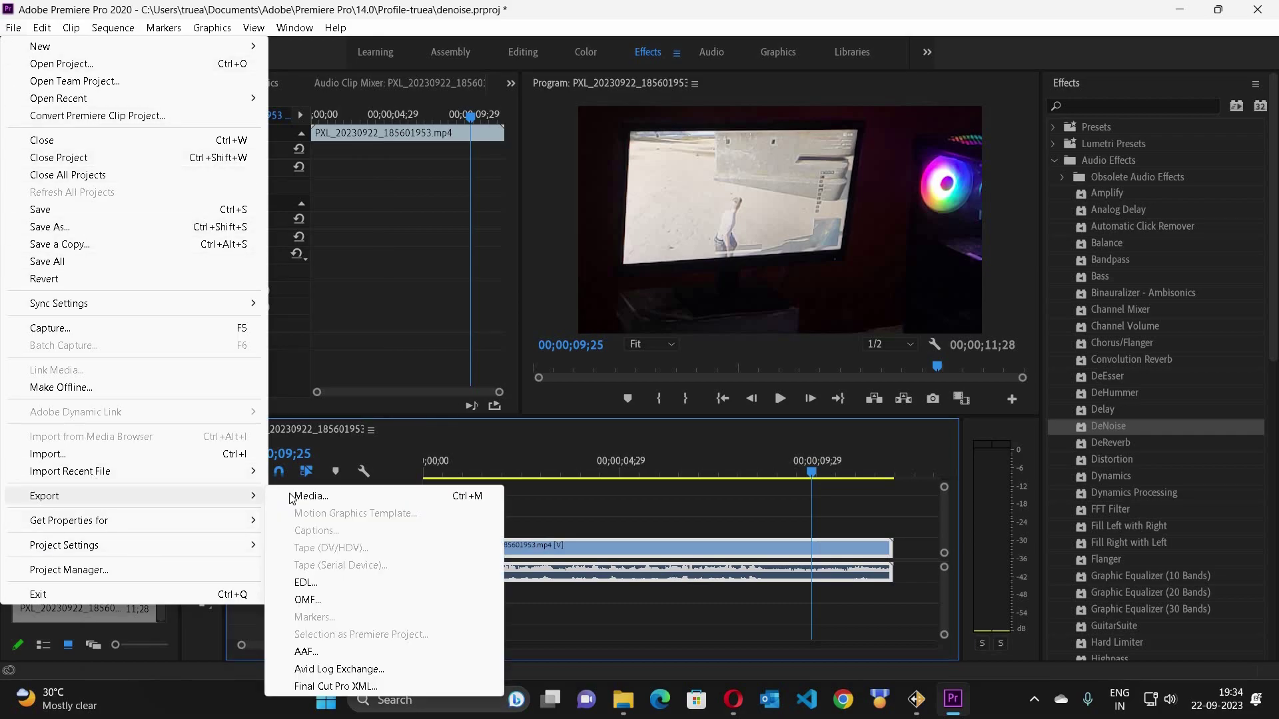
{"action": "left_click", "coordinate": [310, 496]}
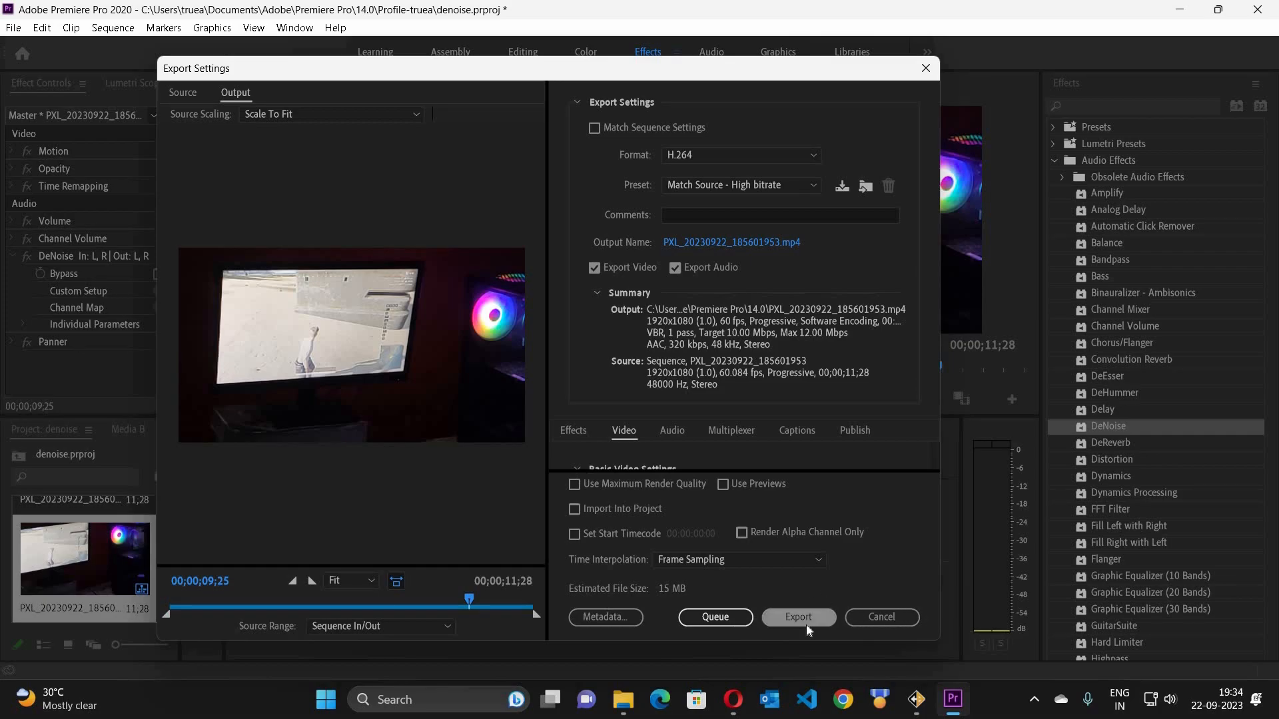
{"action": "left_click", "coordinate": [882, 619]}
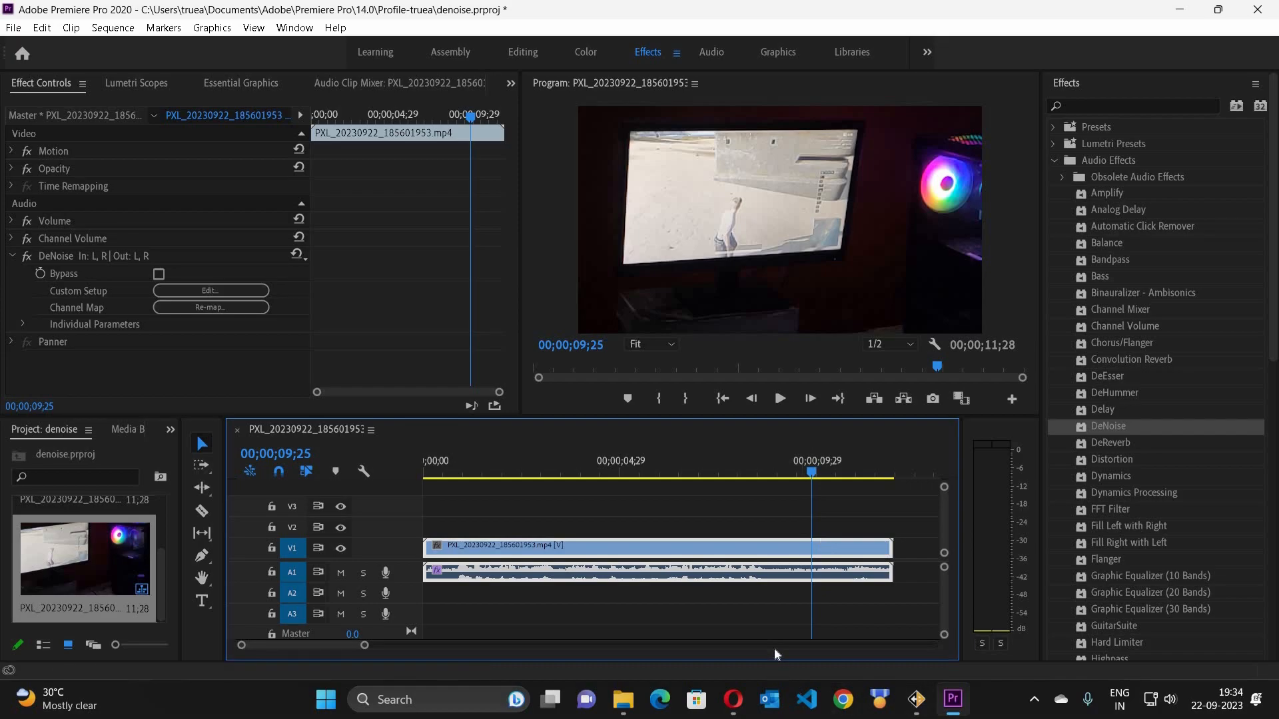
{"action": "mouse_move", "coordinate": [712, 373]}
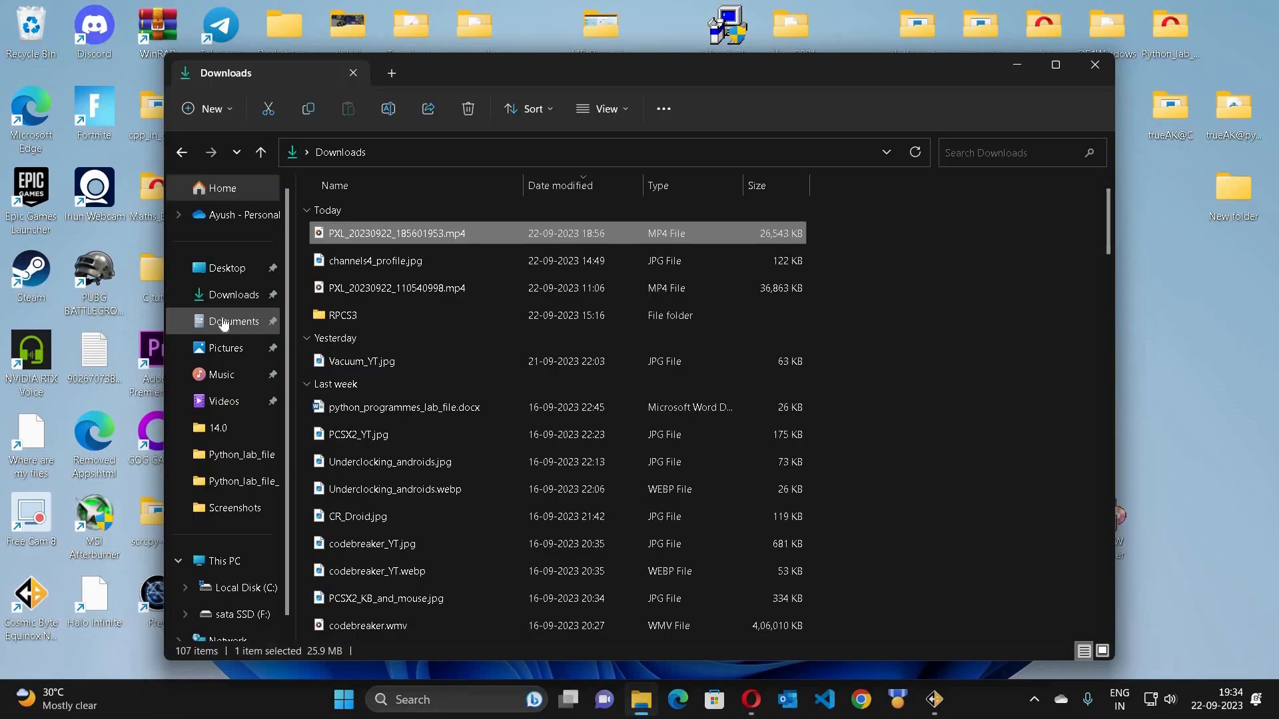
Step: Browse Documents > Adobe > Premiere Pro > 14.0 to show the exported PXL_20230922_185601953.mp4
{"action": "left_click", "coordinate": [234, 321]}
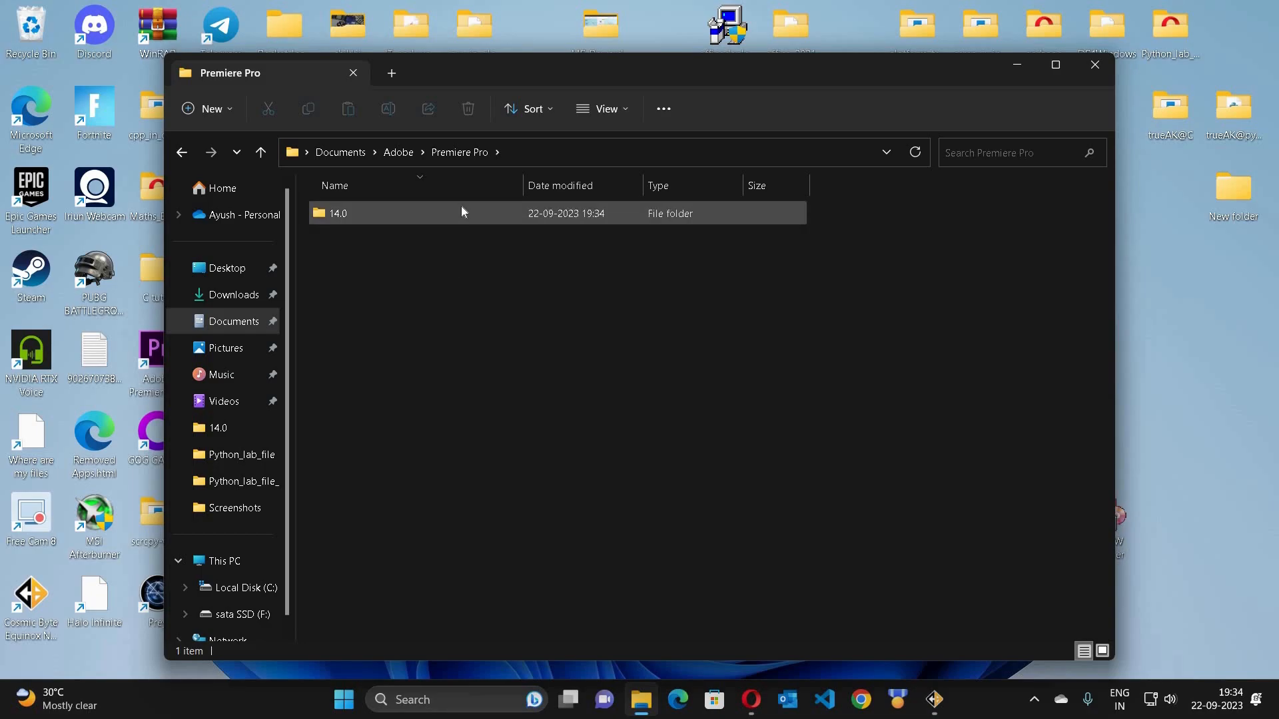
{"action": "double_click", "coordinate": [337, 213]}
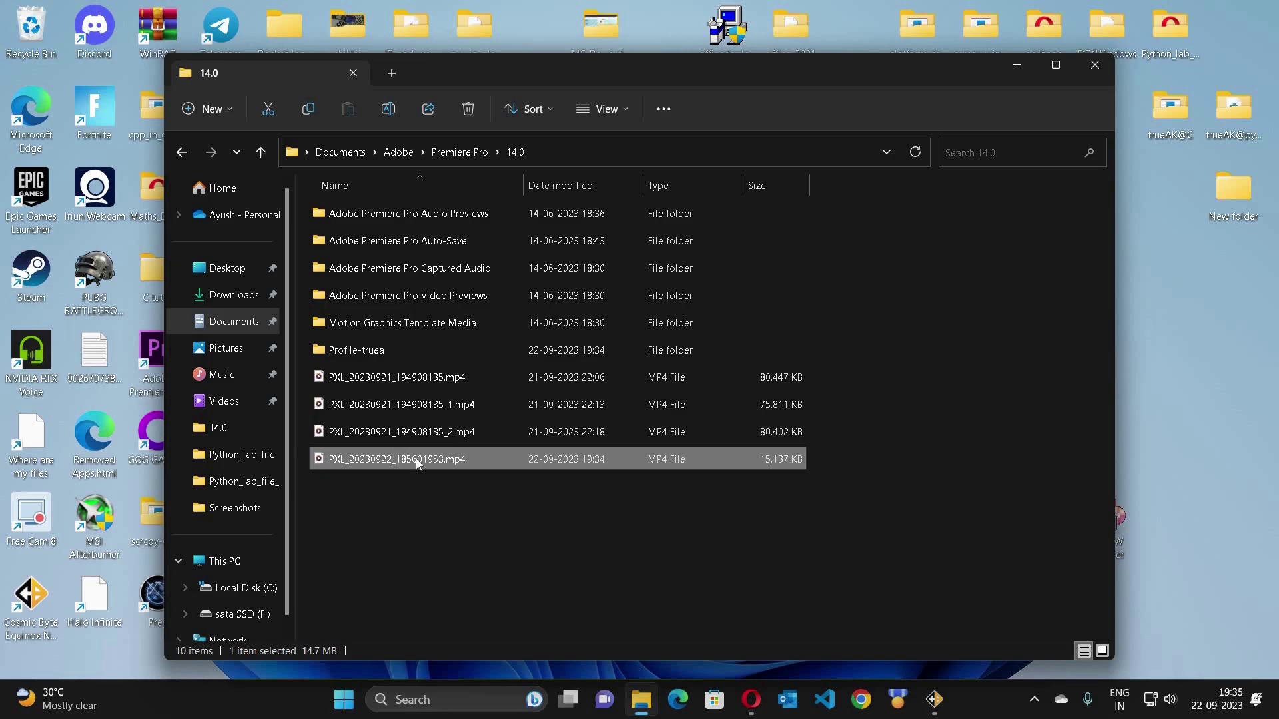
{"action": "mouse_move", "coordinate": [419, 463]}
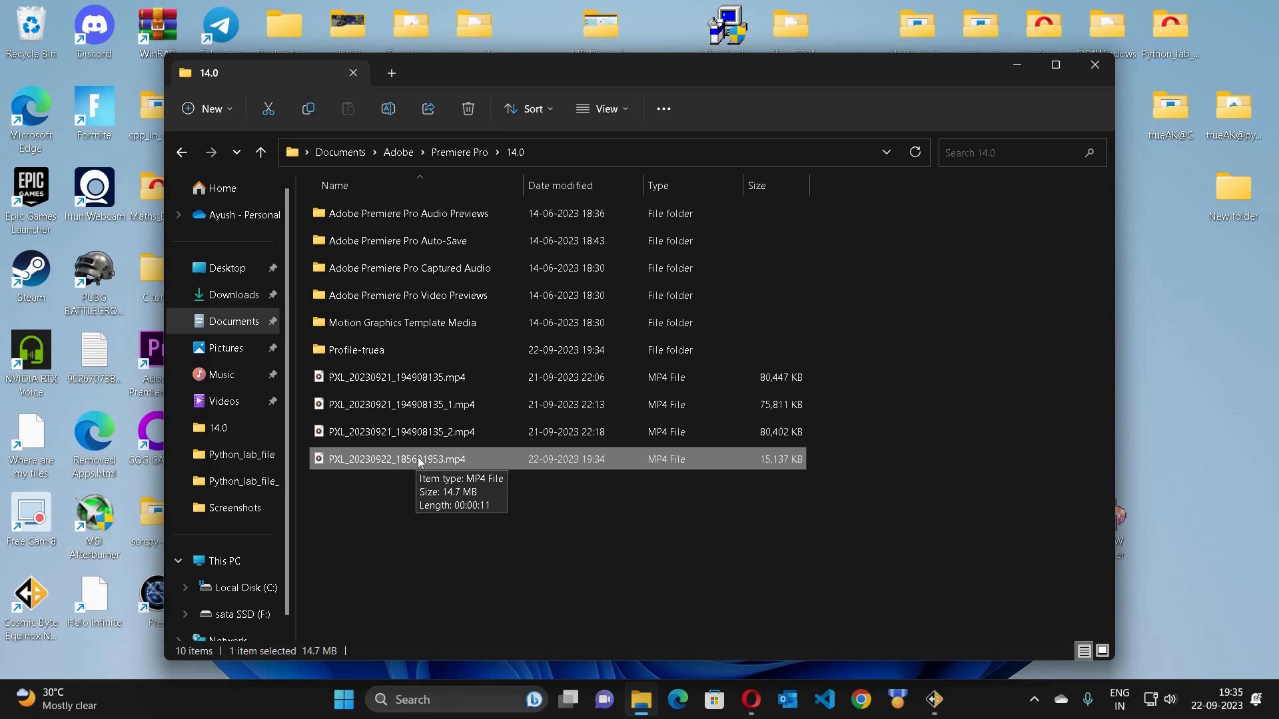
{"action": "mouse_move", "coordinate": [848, 466]}
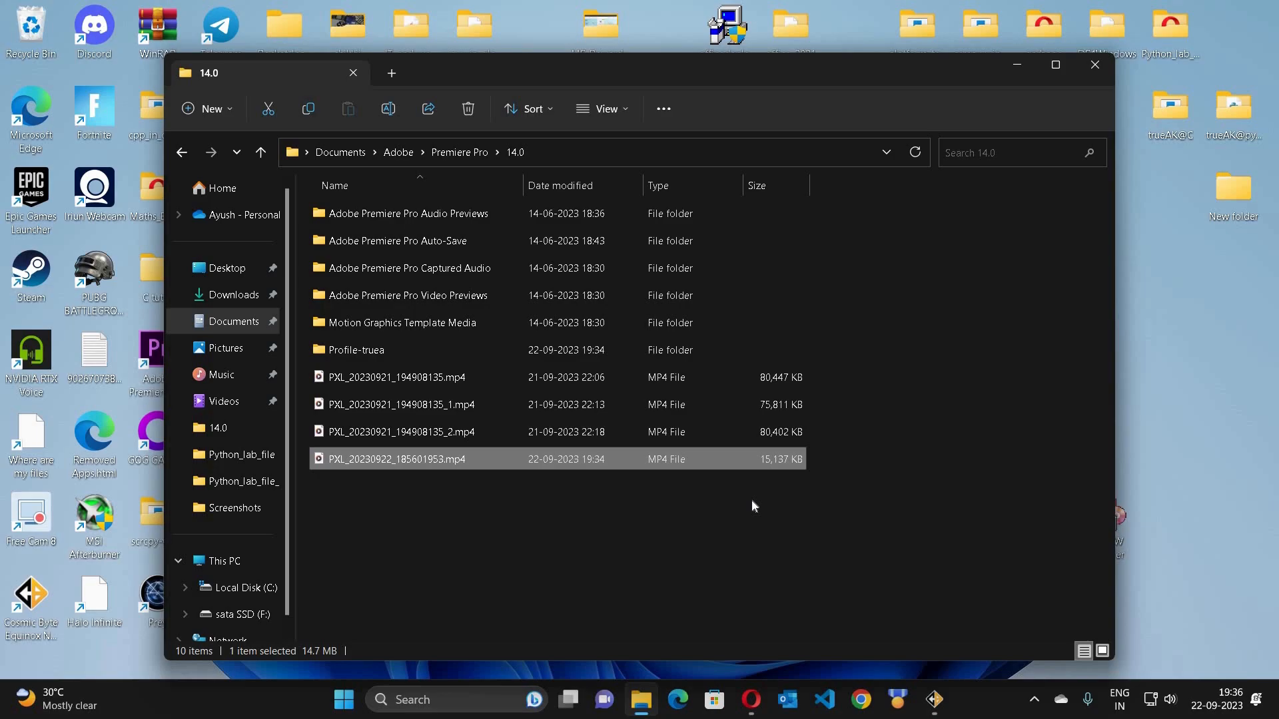
{"action": "mouse_move", "coordinate": [637, 576]}
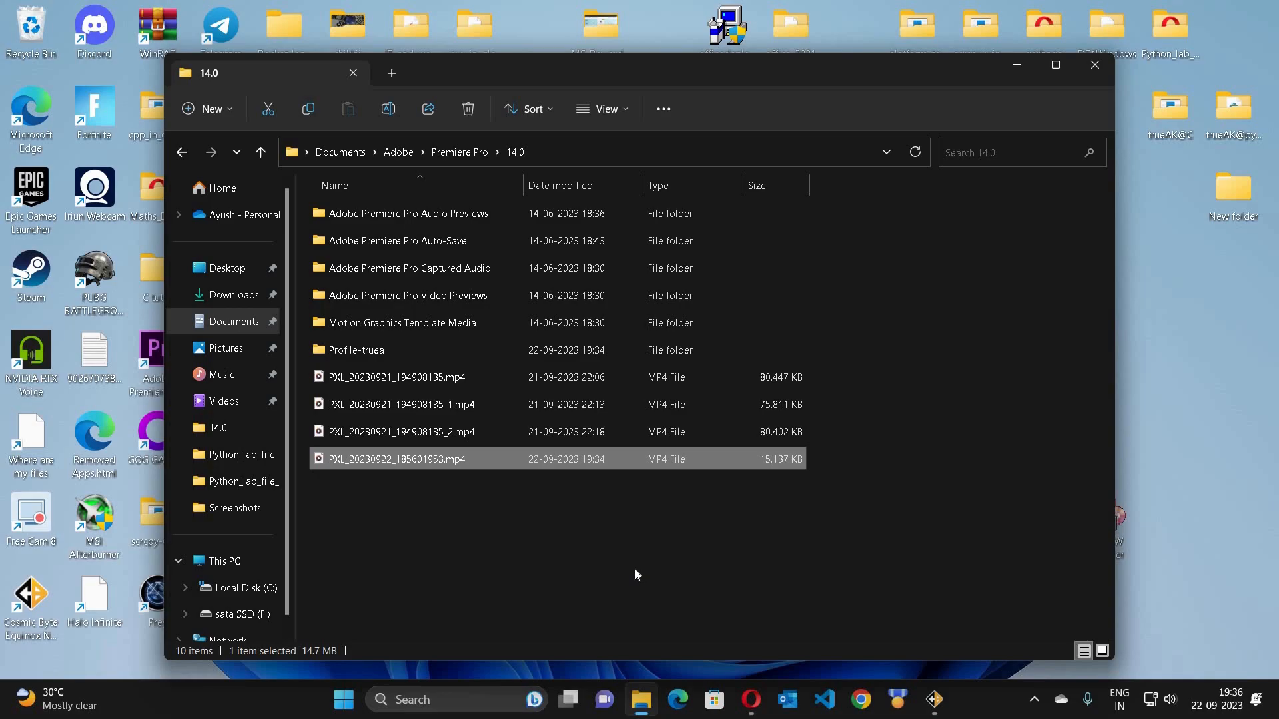
{"action": "mouse_move", "coordinate": [639, 572]}
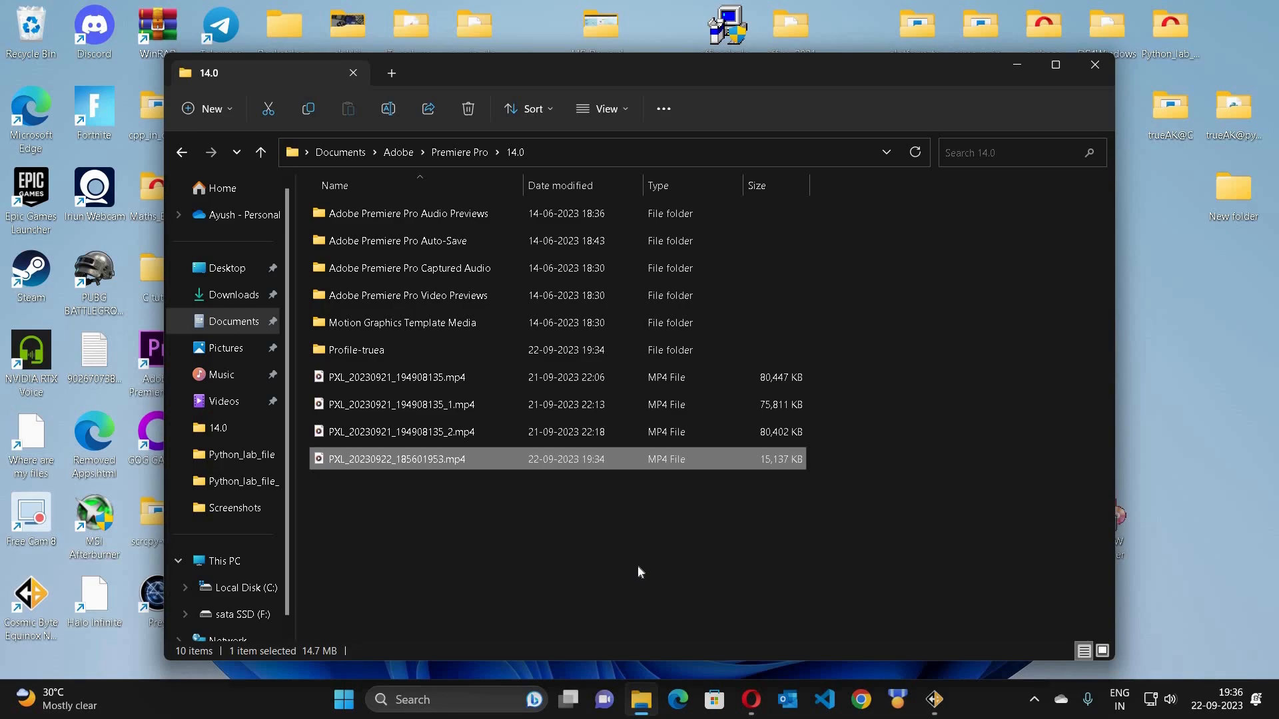